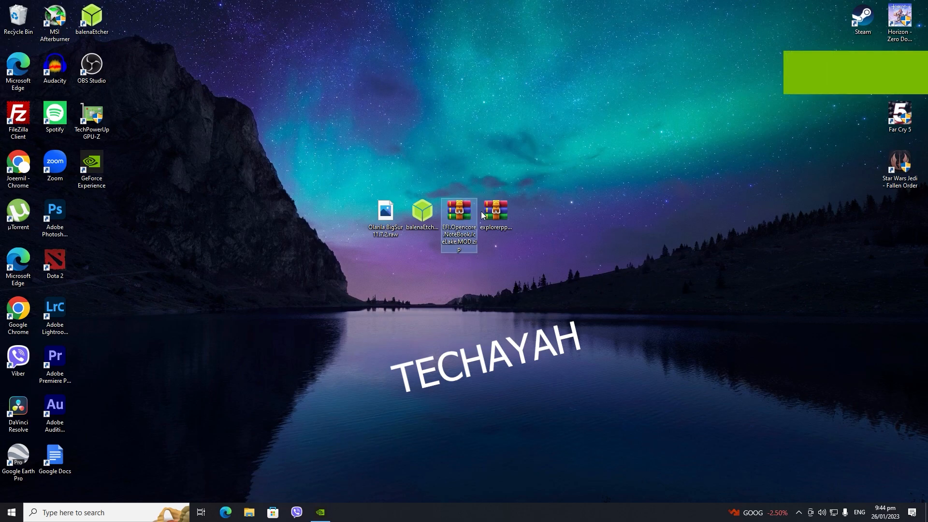
# Extract the OpenCore Ice Lake EFI and explorerpp archives to desktop folders, then pick the balenaEtcher installer
pyautogui.rightClick(458, 221)
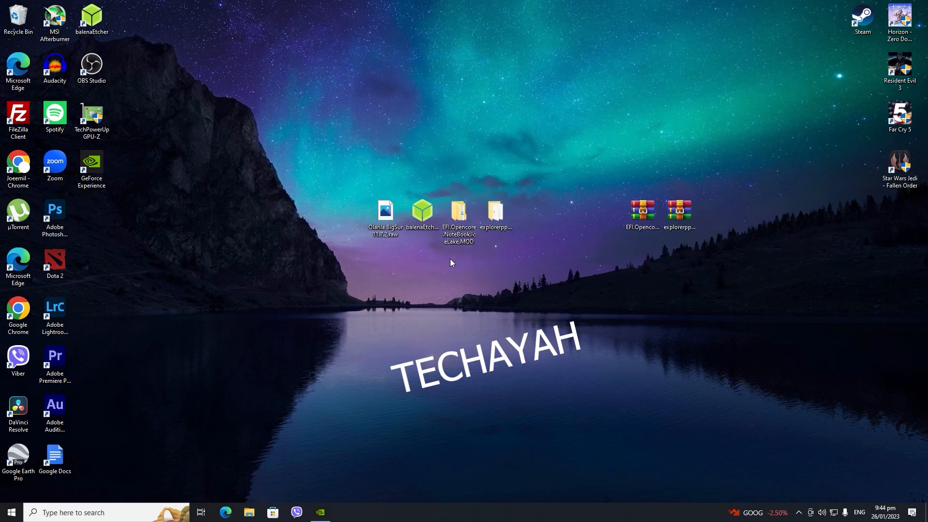
pyautogui.click(422, 209)
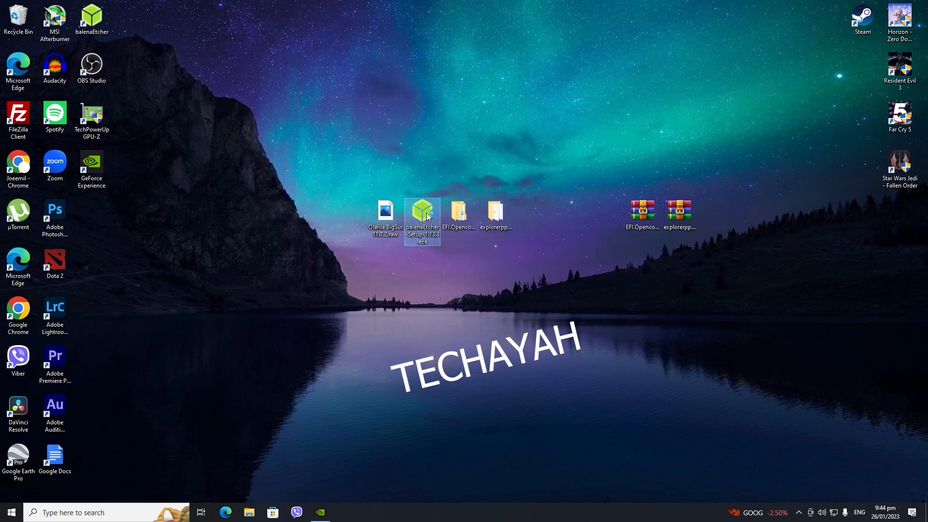
# Run balenaEtcher-Setup.exe and let the installation proceed
pyautogui.doubleClick(422, 213)
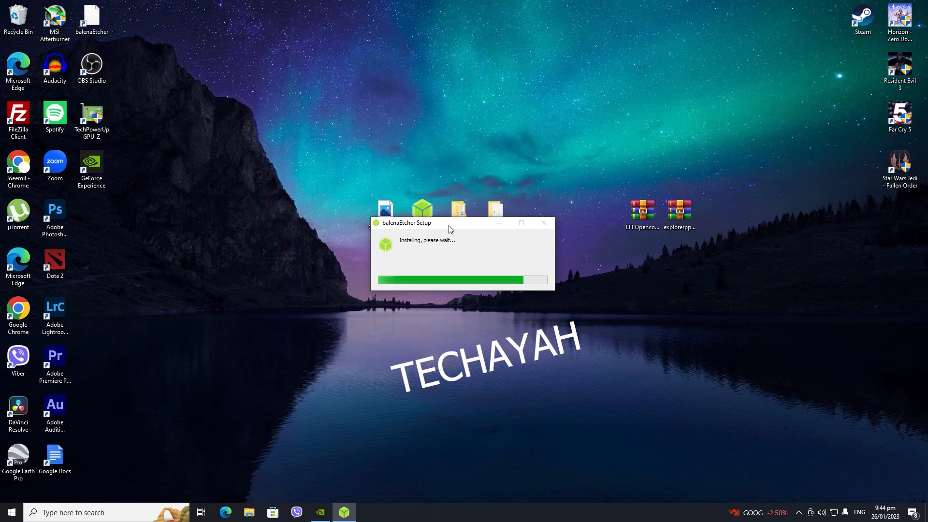
pyautogui.moveTo(150, 281)
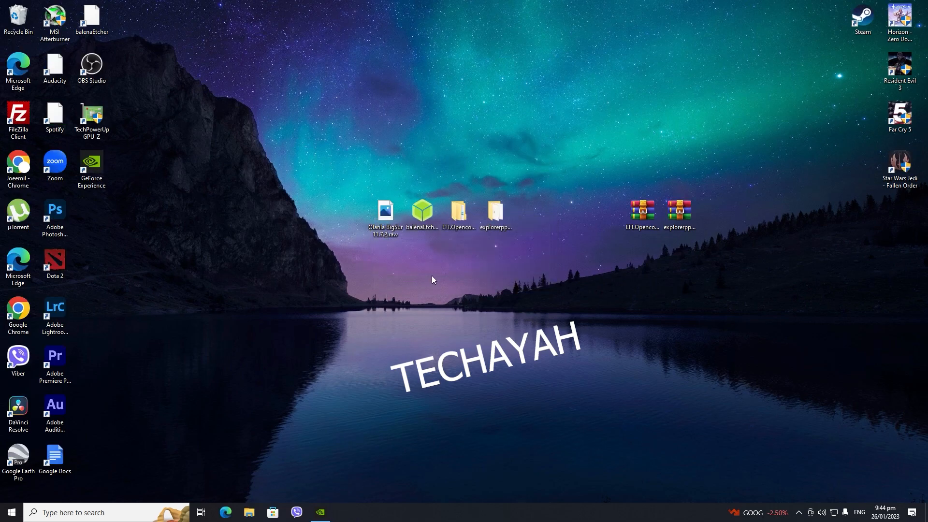
pyautogui.moveTo(465, 263)
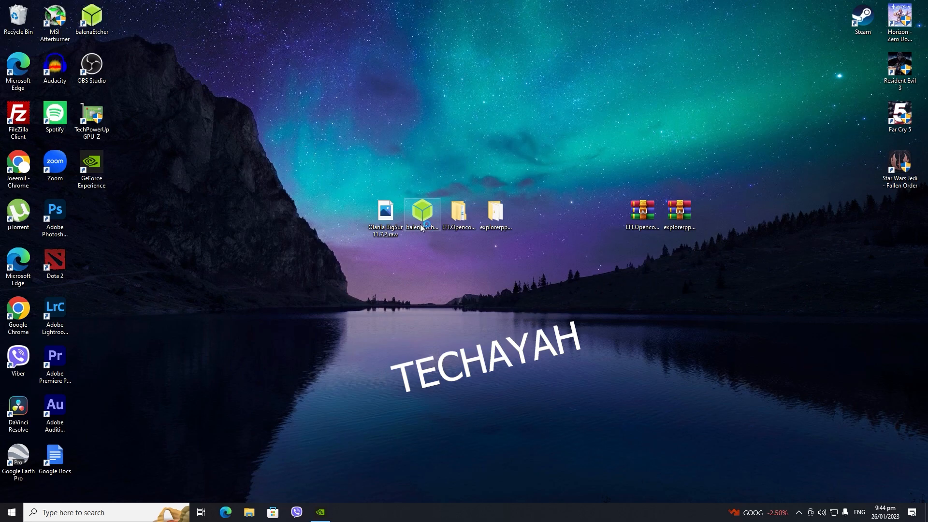
# Launch balenaEtcher and choose Olarila BigSur 11.7.2.raw as the source image for the USB drive
pyautogui.doubleClick(422, 212)
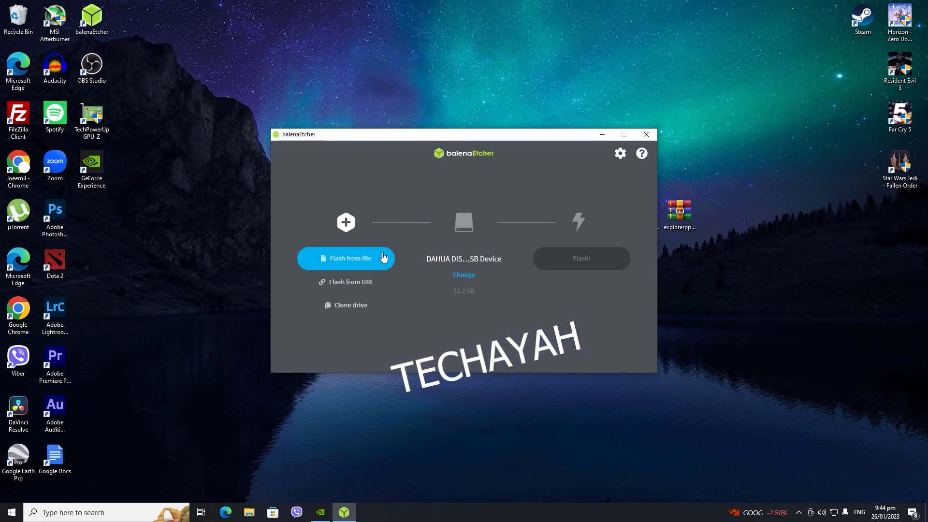
pyautogui.click(346, 258)
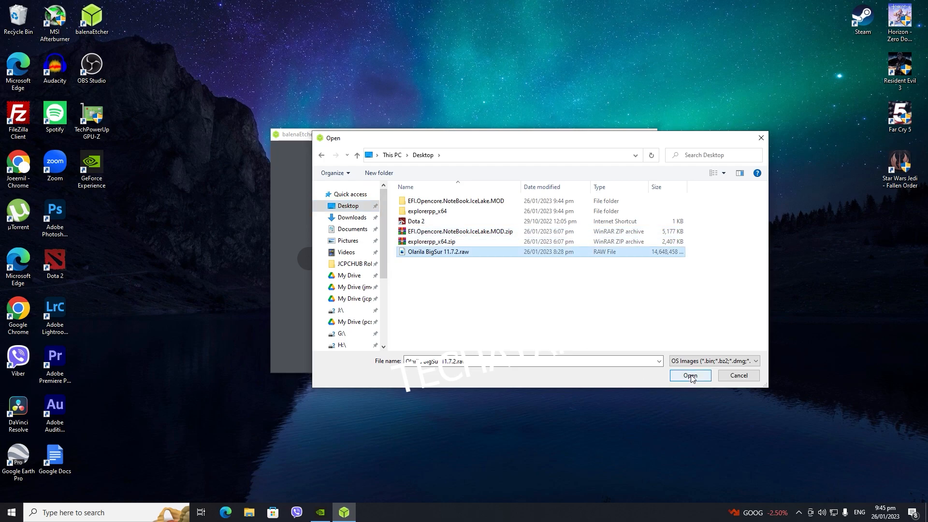
pyautogui.click(689, 375)
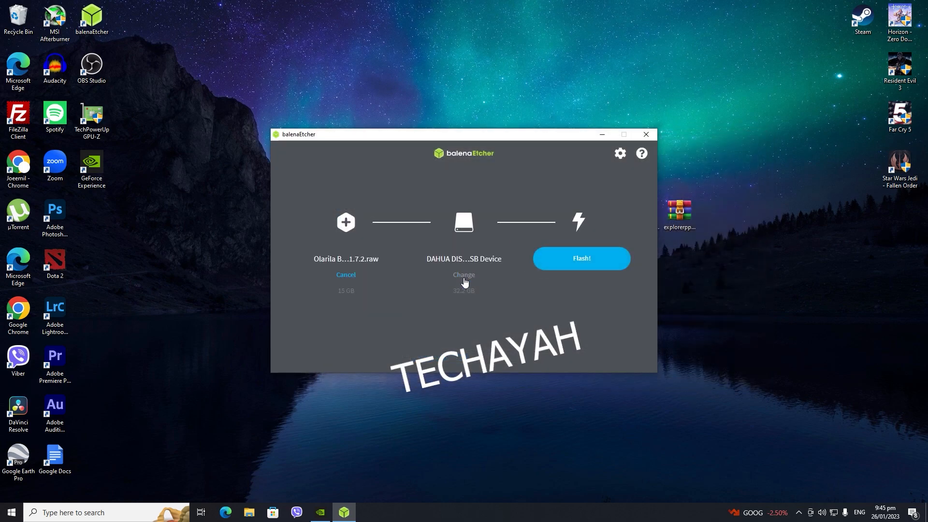
pyautogui.click(464, 275)
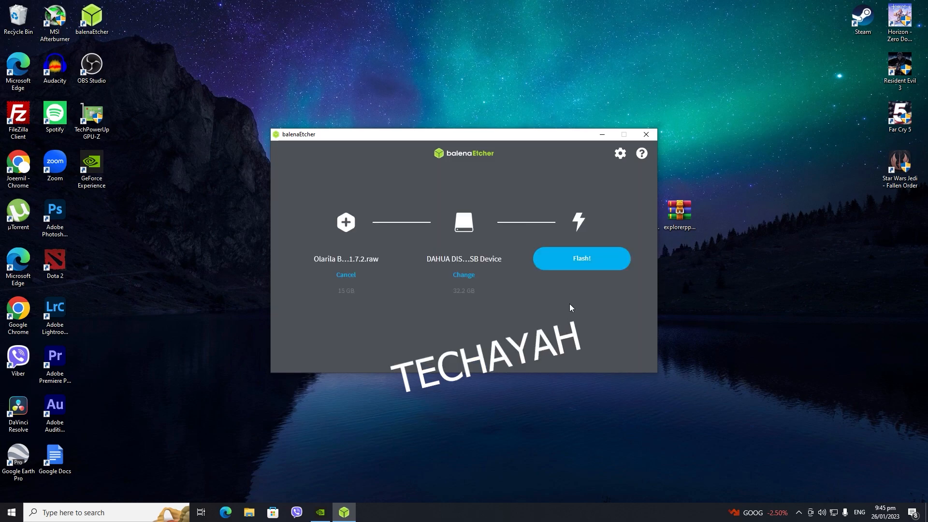
# Start flashing the image to the USB drive, allowing the UAC prompt
pyautogui.click(581, 258)
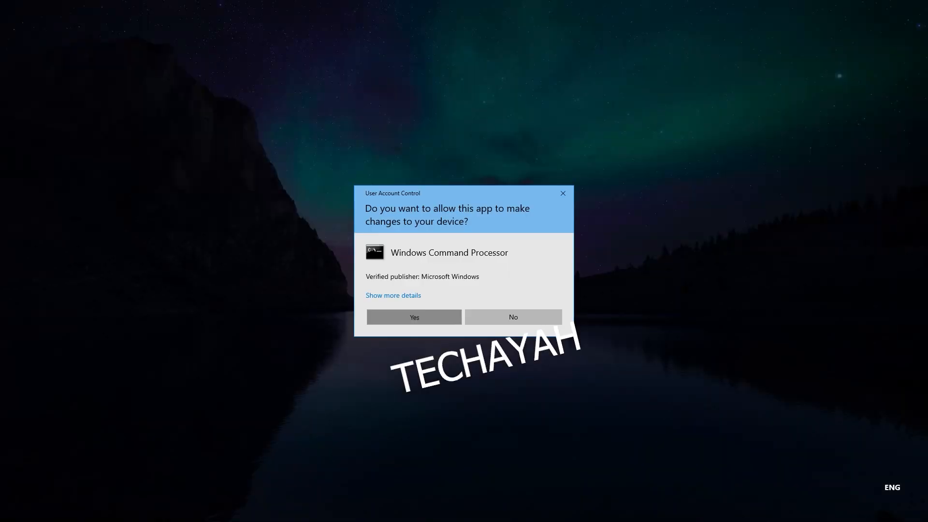
pyautogui.click(414, 317)
pyautogui.write('min')
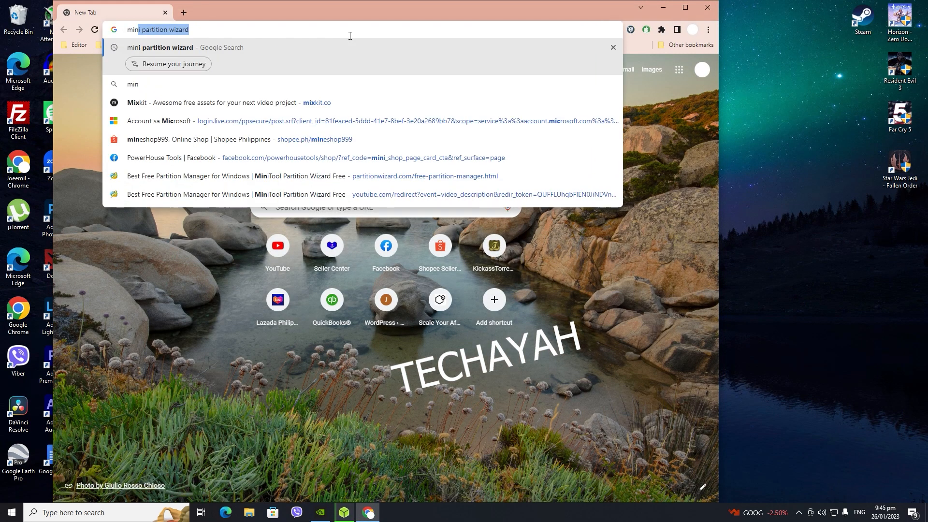
# Search 'mini partition wizard' and reach the MiniTool free partition manager page on partitionwizard.com
pyautogui.press('Return')
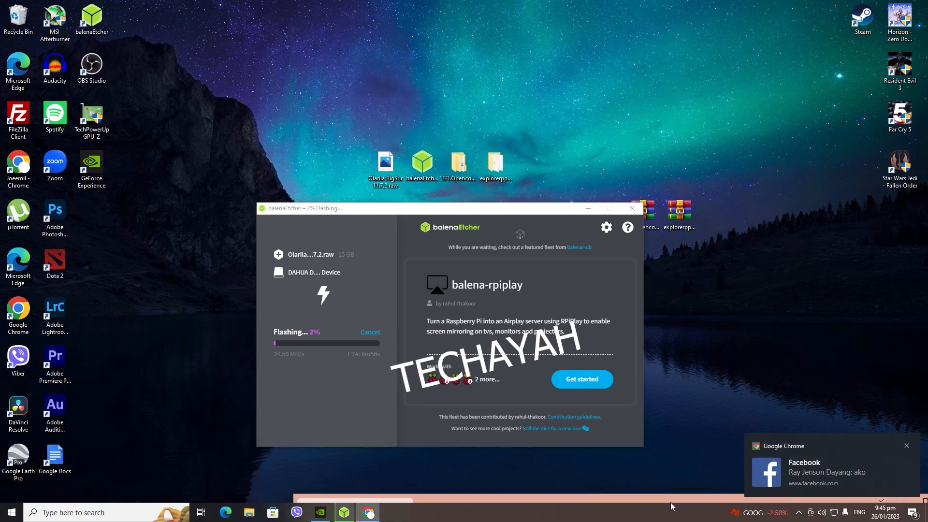
pyautogui.click(367, 512)
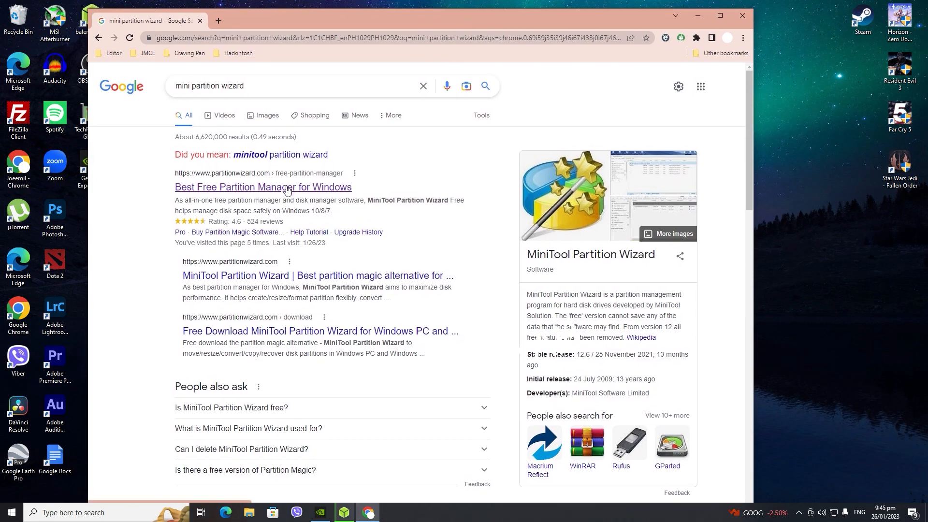
pyautogui.click(263, 187)
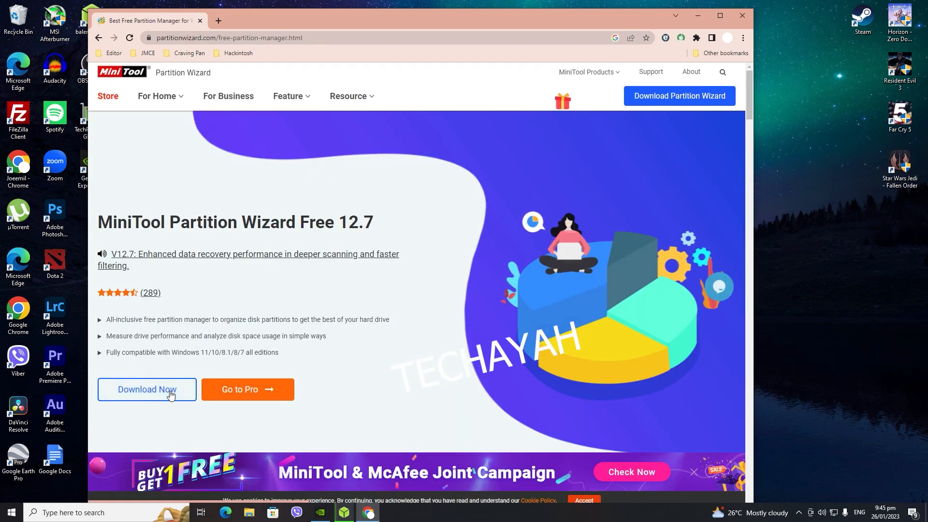
pyautogui.scroll(-3)
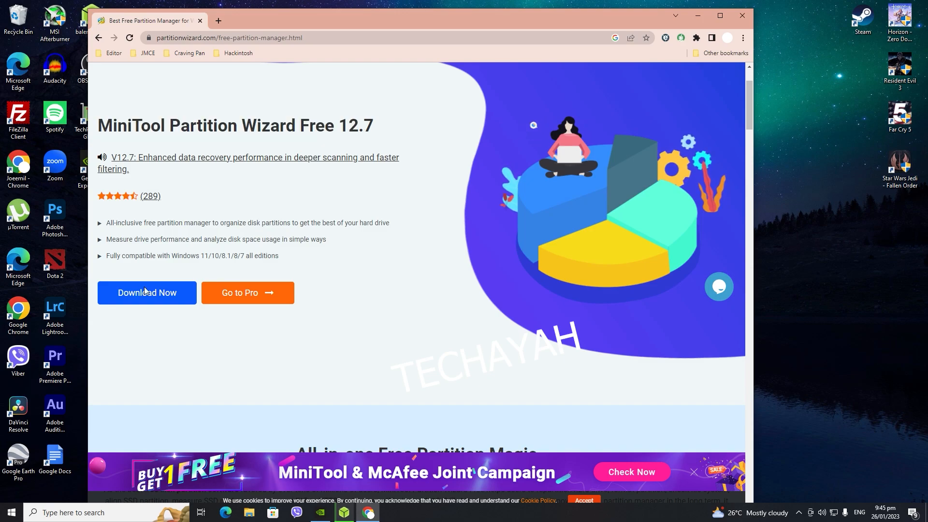
# Download the MiniTool Partition Wizard Free installer, saving it to the Desktop
pyautogui.click(146, 292)
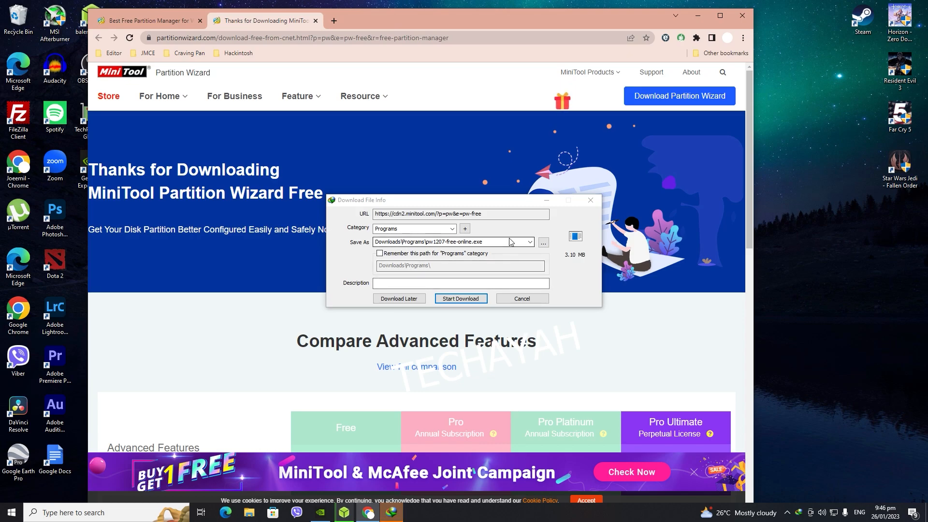
pyautogui.click(543, 241)
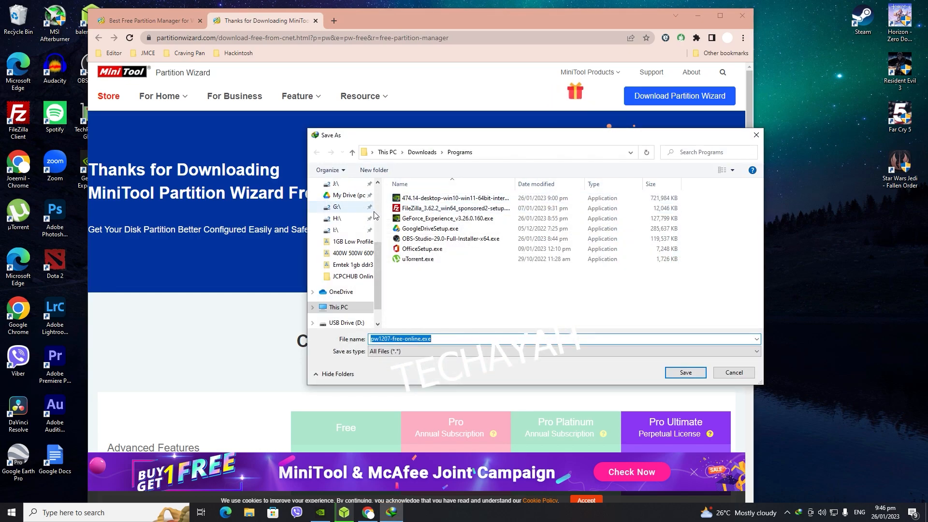
pyautogui.click(342, 203)
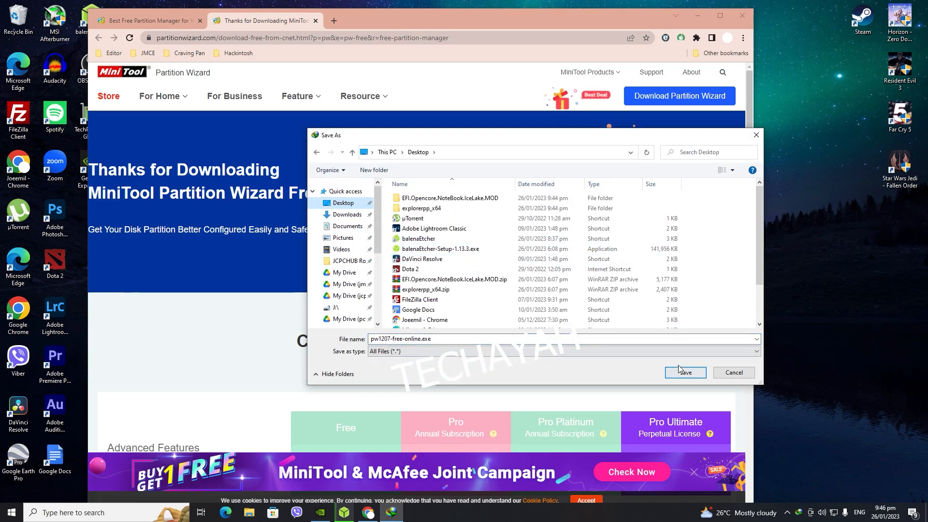
pyautogui.click(684, 371)
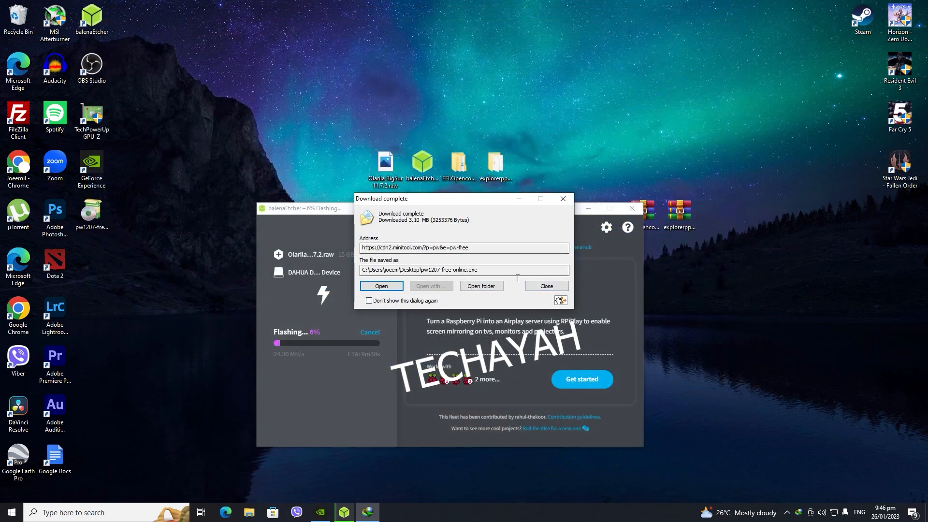
# Dismiss the download-complete notice while the flash finishes
pyautogui.click(545, 286)
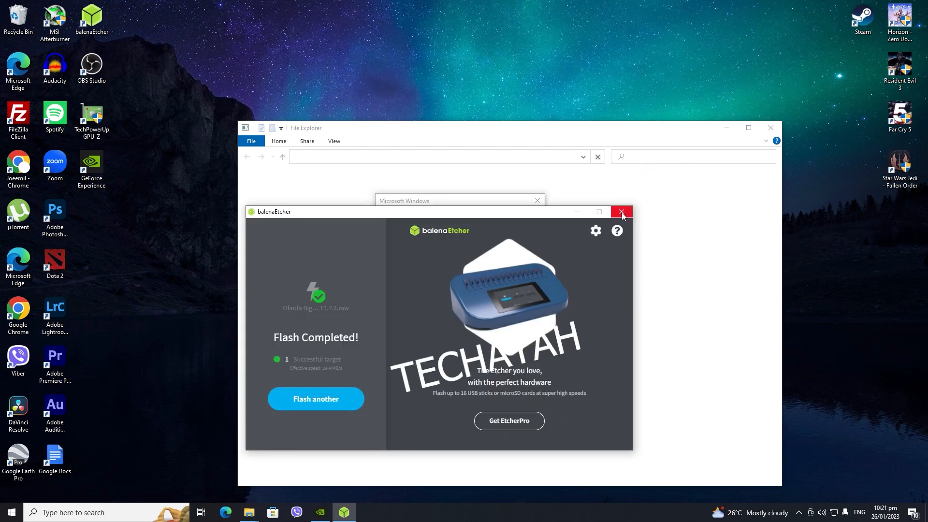
pyautogui.moveTo(622, 212)
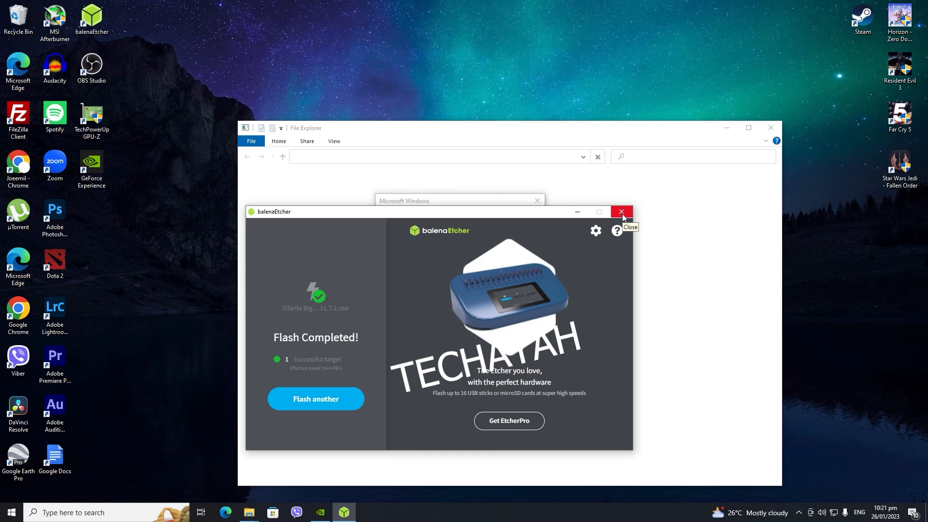
pyautogui.moveTo(613, 220)
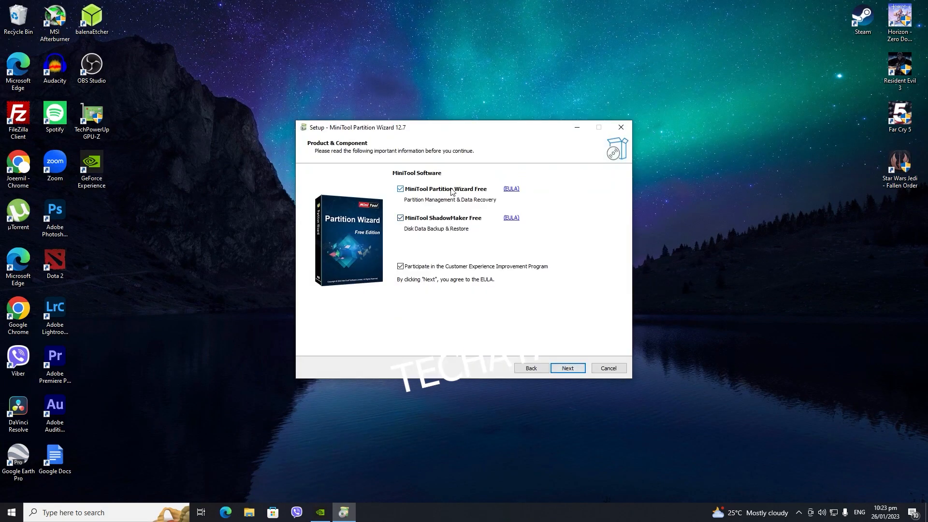
# Finish the MiniTool setup wizard and launch MiniTool Partition Wizard from its desktop shortcut
pyautogui.click(567, 368)
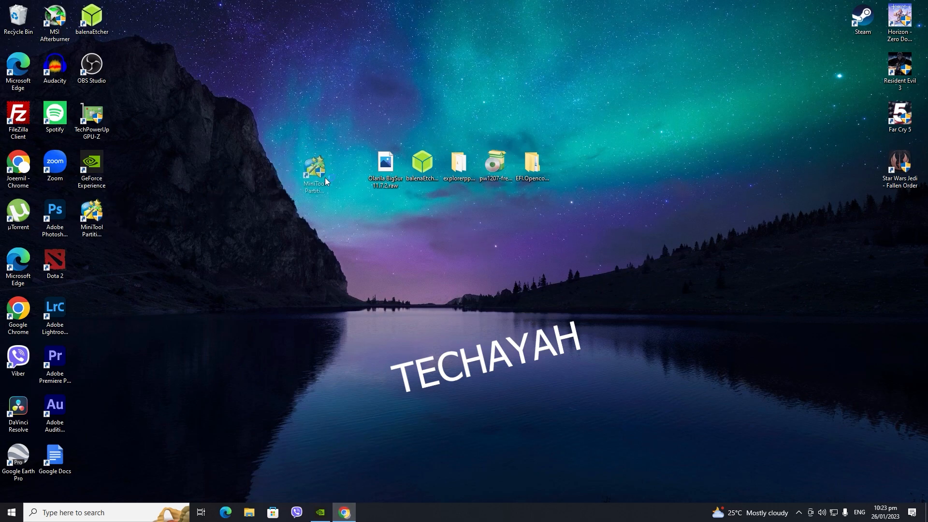
pyautogui.doubleClick(314, 165)
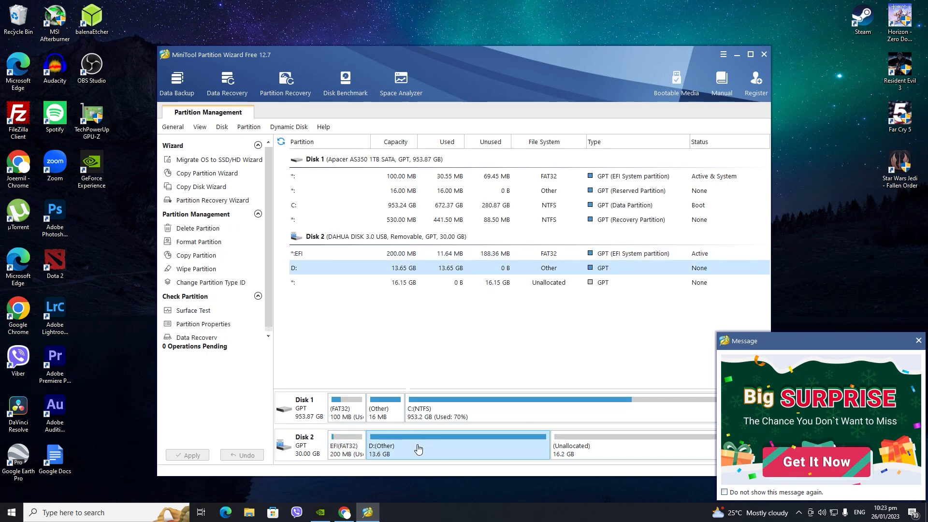
# Assign drive letter E to the USB disk's EFI partition via Change Letter
pyautogui.click(346, 445)
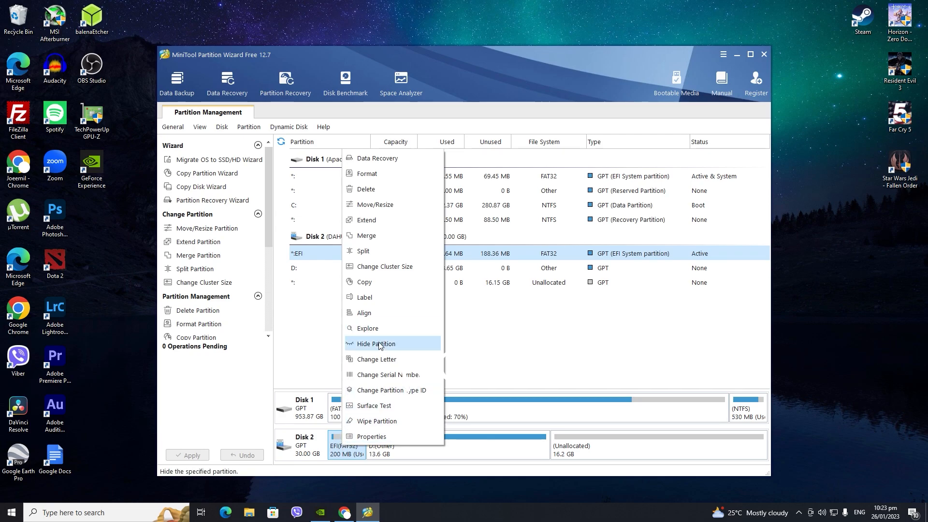
pyautogui.click(375, 358)
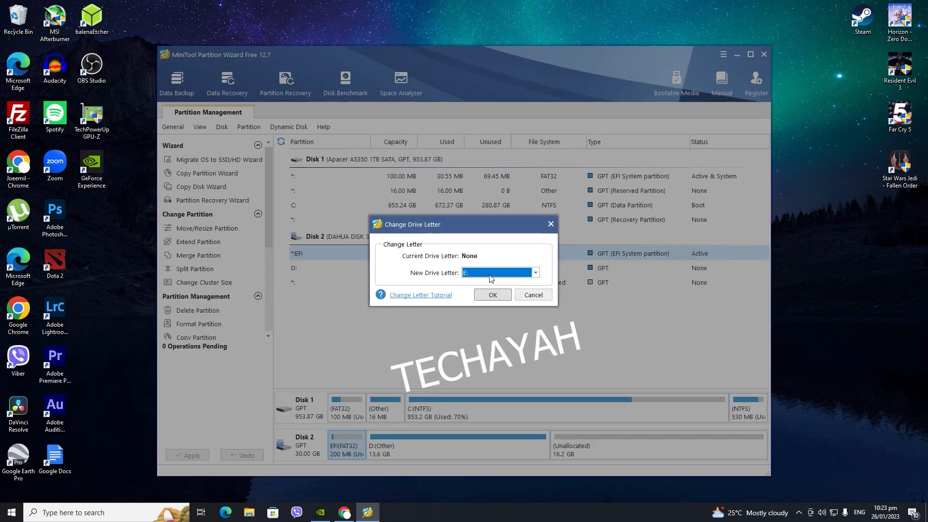
pyautogui.click(491, 294)
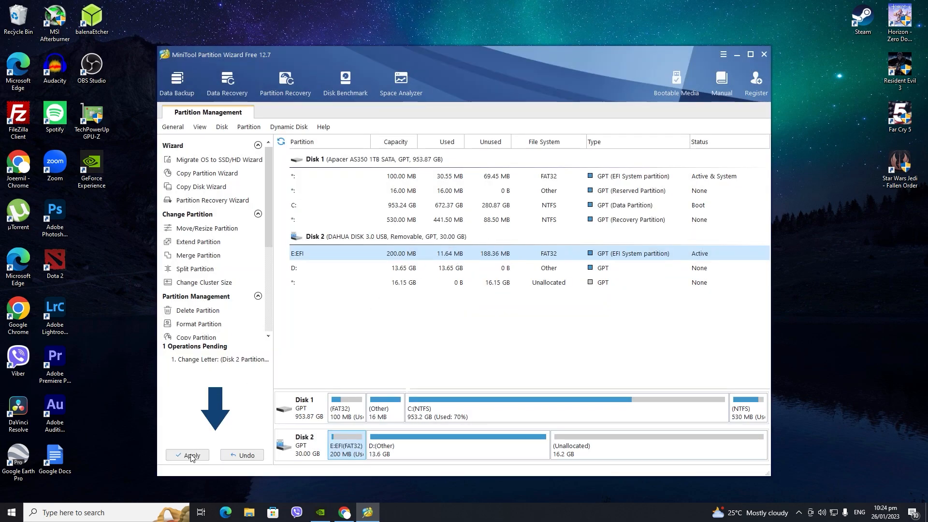
# Apply the pending drive-letter change, confirm its success and close MiniTool Partition Wizard
pyautogui.click(190, 454)
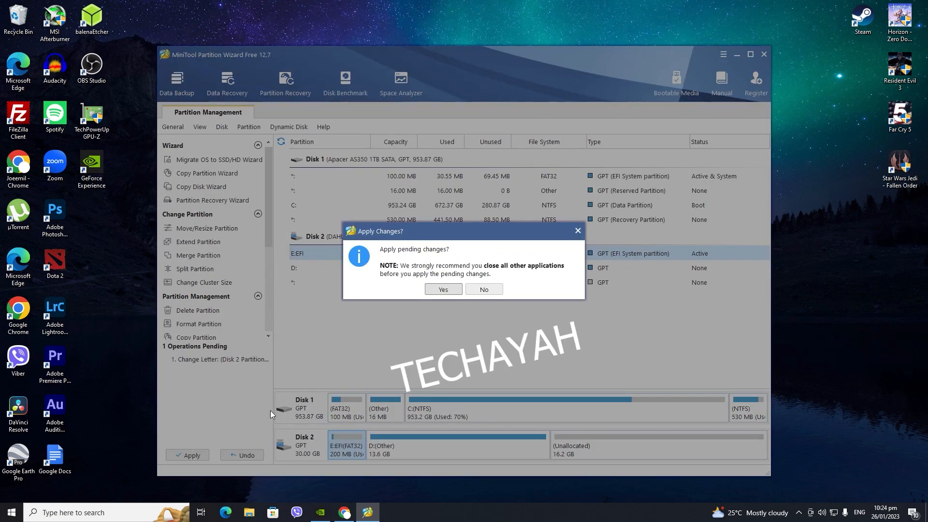
pyautogui.click(443, 289)
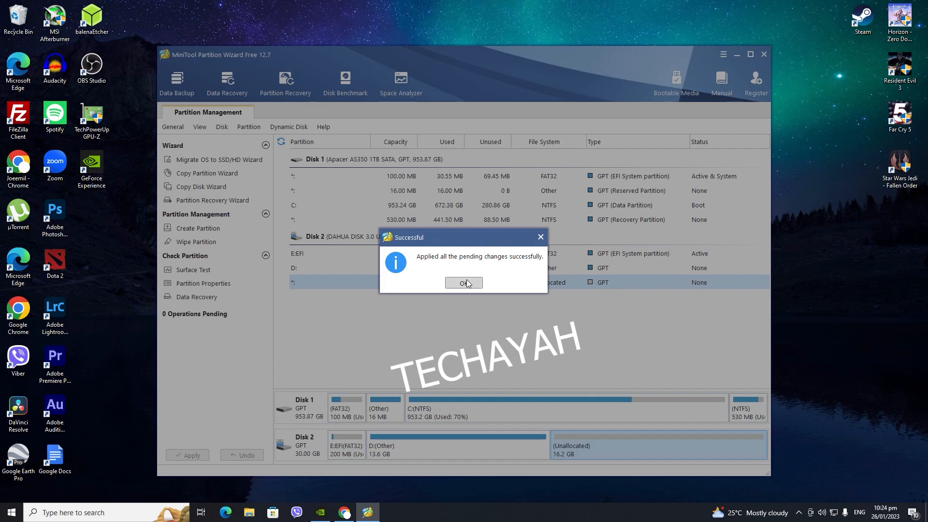
pyautogui.click(463, 283)
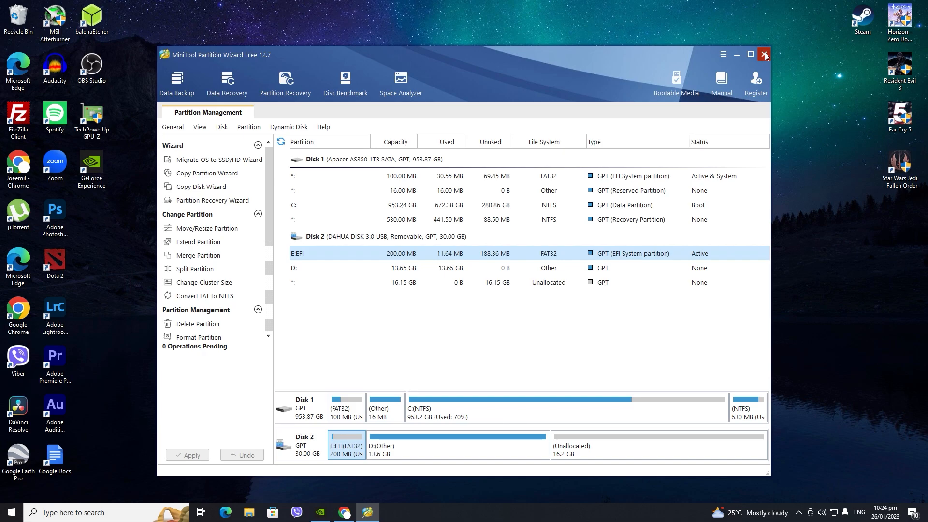
pyautogui.click(766, 54)
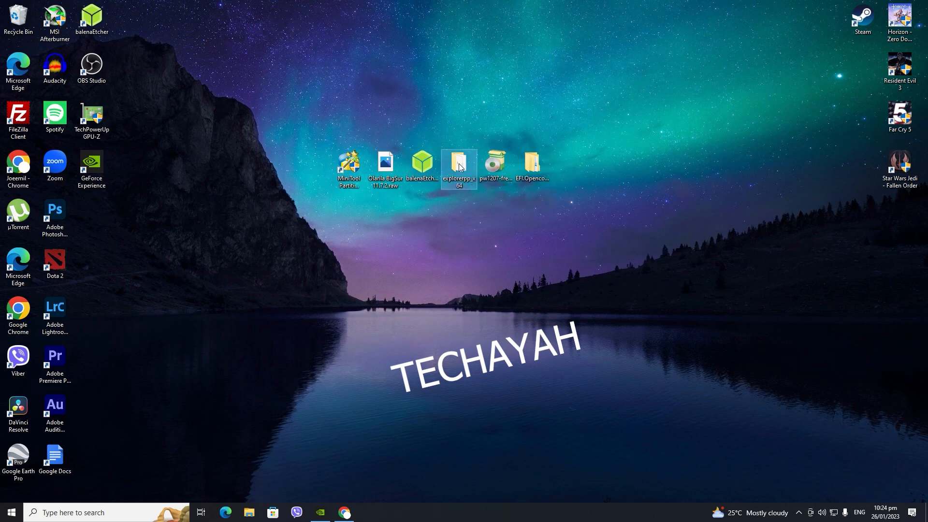
# Run Explorer++.exe as administrator from the explorerpp_x64 folder and select the EFI (E:) drive in This PC
pyautogui.doubleClick(458, 165)
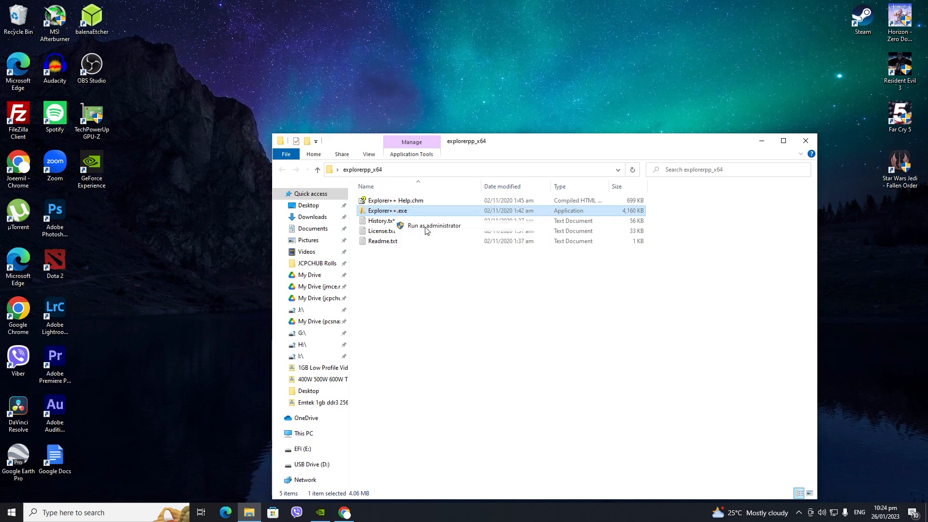
pyautogui.click(433, 225)
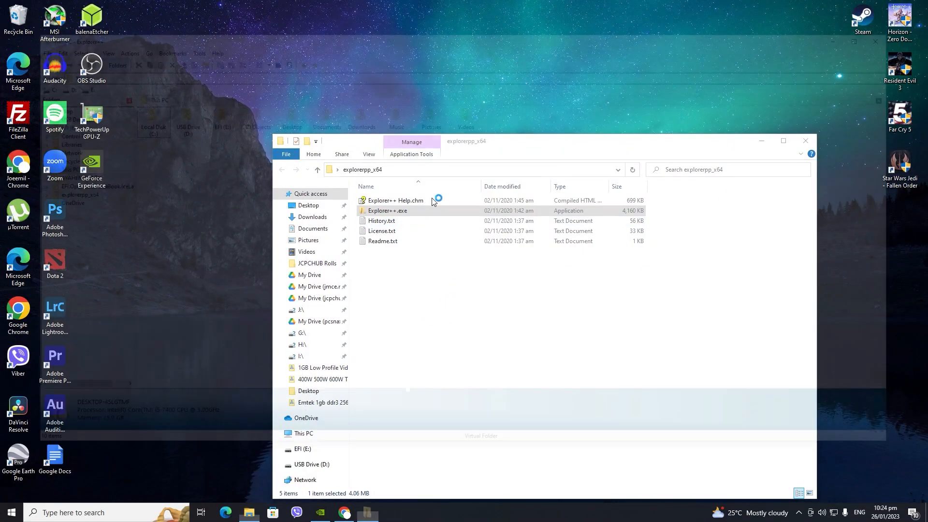
pyautogui.doubleClick(386, 211)
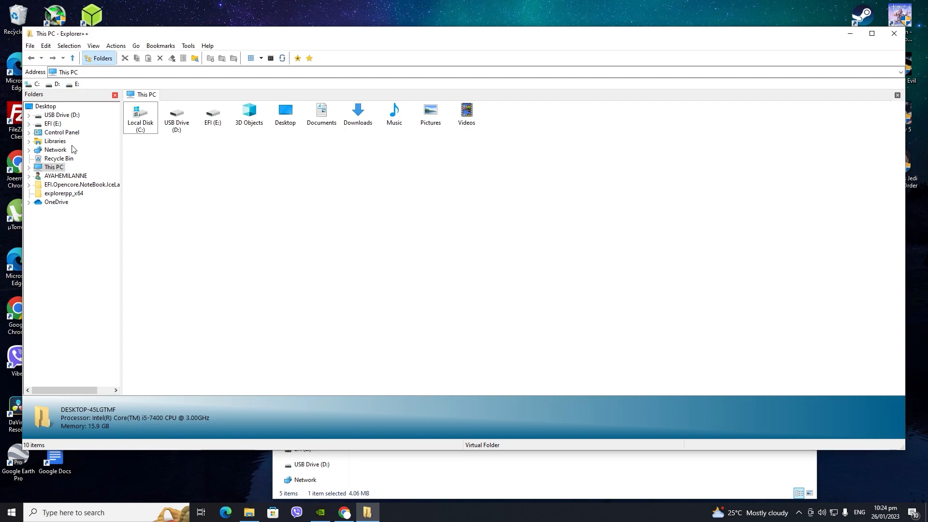
pyautogui.click(211, 114)
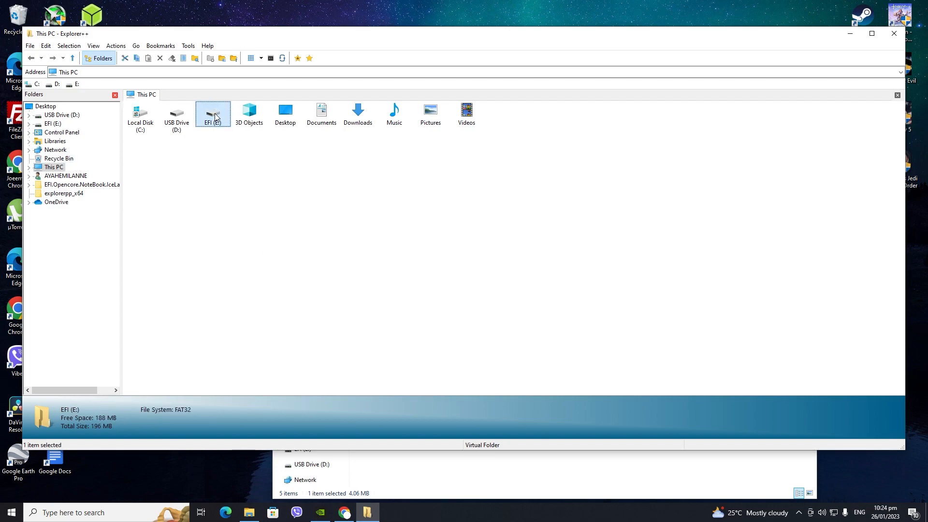
pyautogui.moveTo(78, 130)
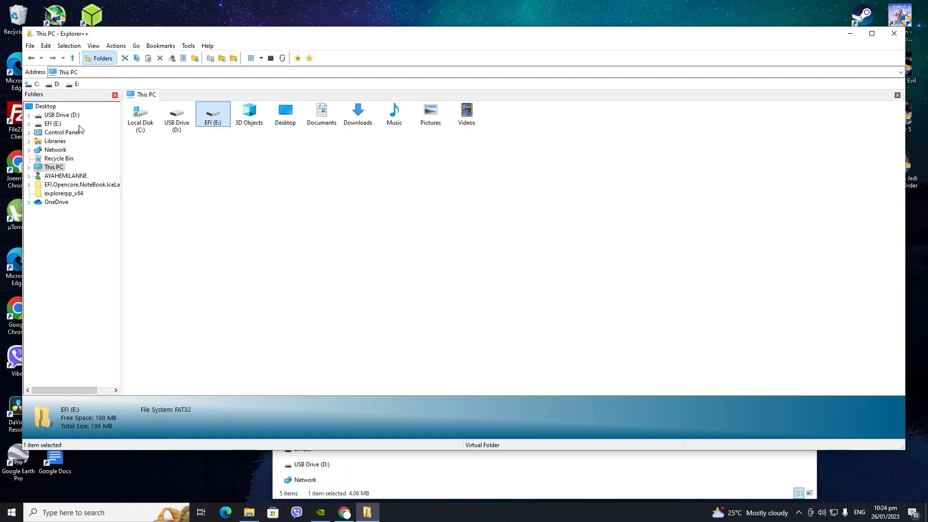
# Delete all items on EFI (E:), confirming both prompts, leaving only System Volume Information
pyautogui.doubleClick(212, 114)
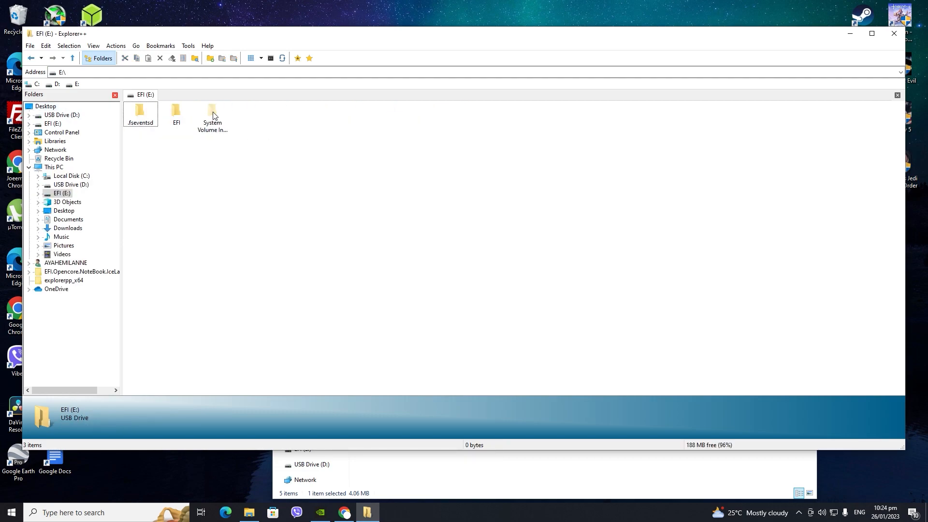
pyautogui.click(175, 112)
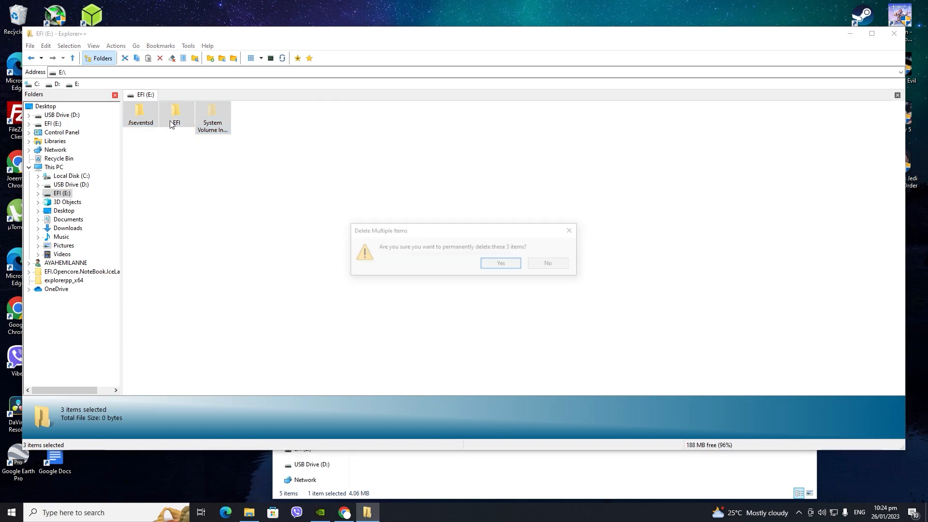
pyautogui.click(500, 262)
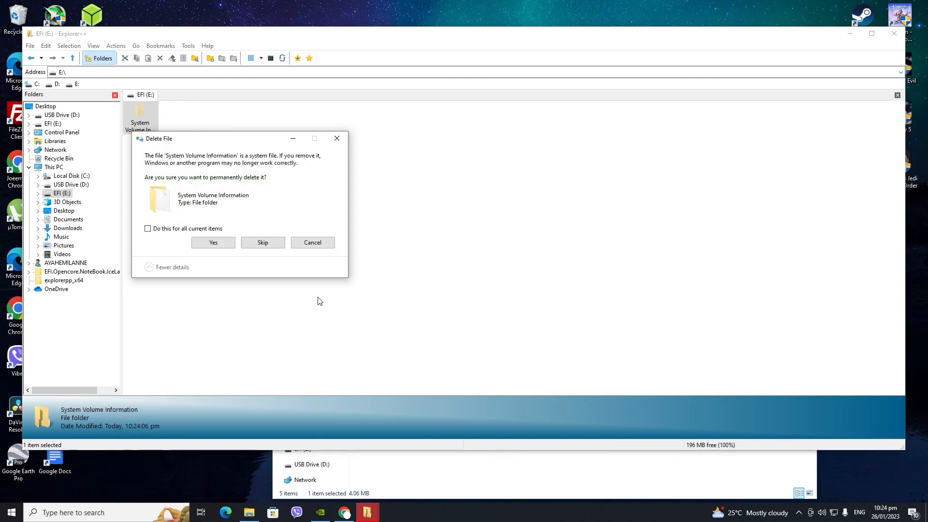
pyautogui.click(213, 241)
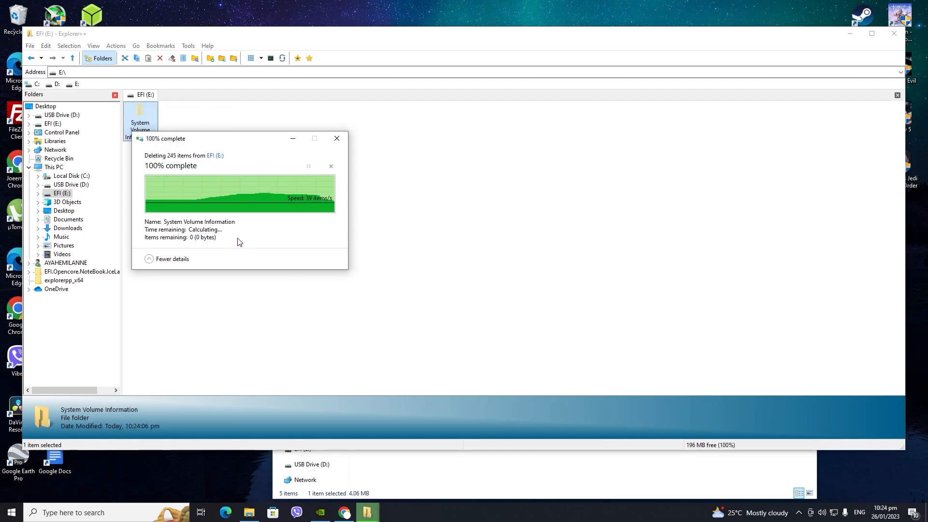
pyautogui.click(336, 138)
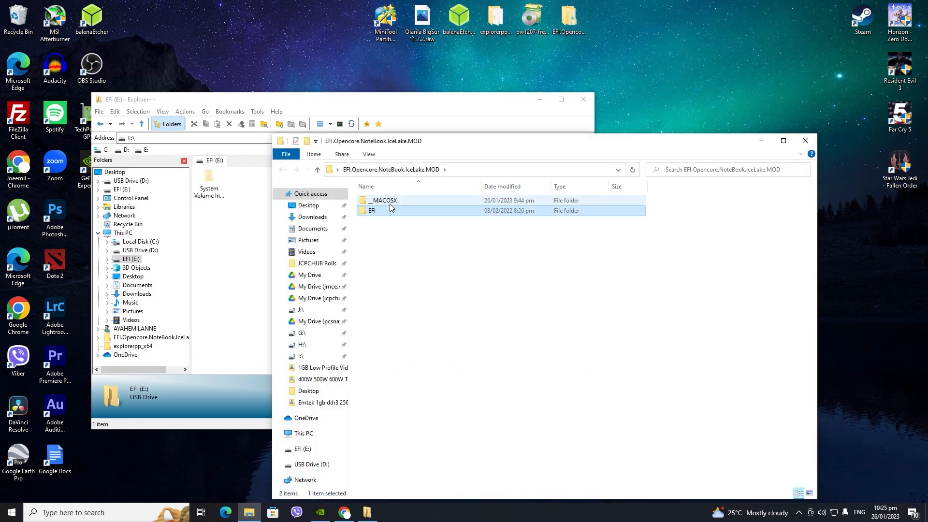
# Copy the EFI folder from EFI.Opencore.NoteBook.IceLake.MOD onto the root of EFI (E:)
pyautogui.rightClick(370, 210)
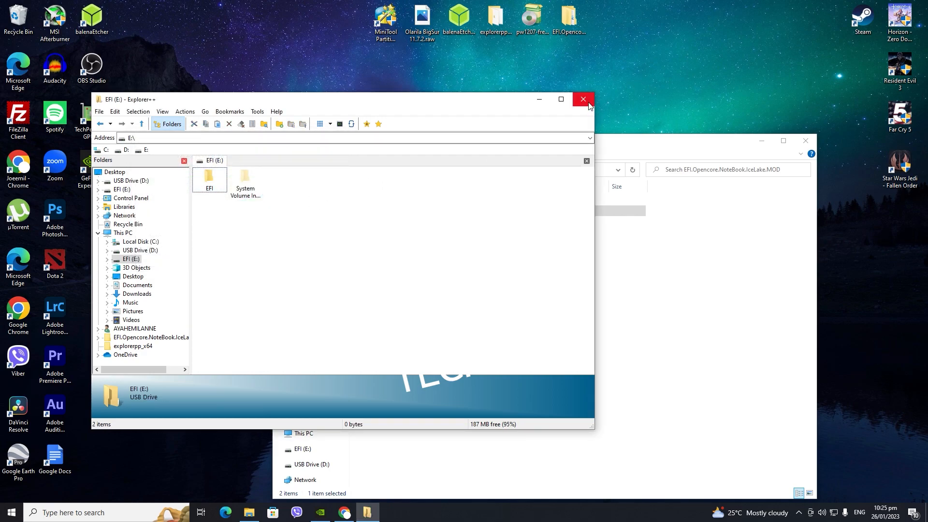
pyautogui.moveTo(582, 99)
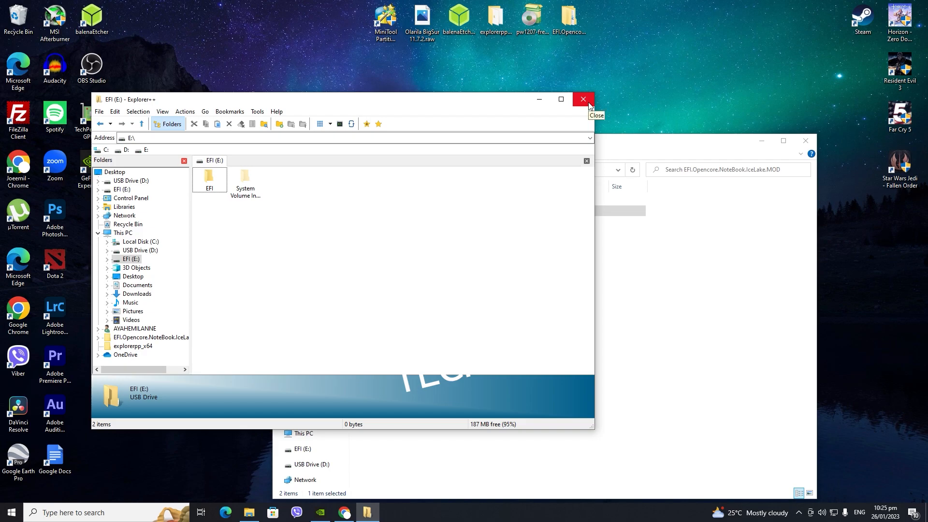
pyautogui.moveTo(511, 324)
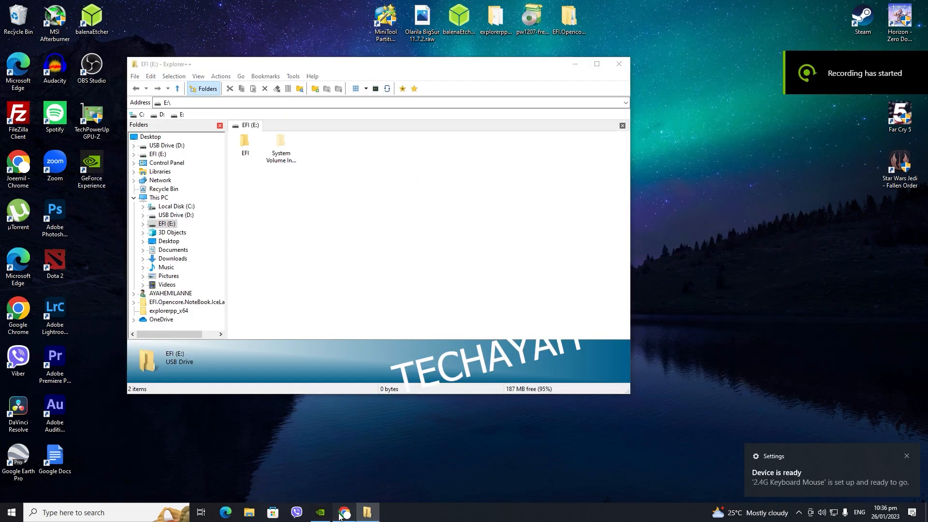
# Search 'openintel wireless' in Chrome and open the OpenIntelWireless GitHub result
pyautogui.click(343, 512)
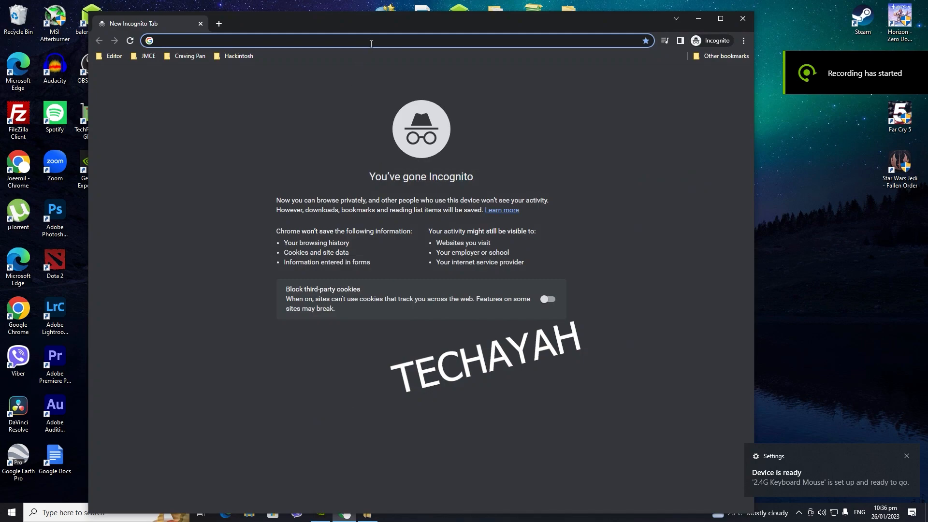
pyautogui.write('openintel wireless')
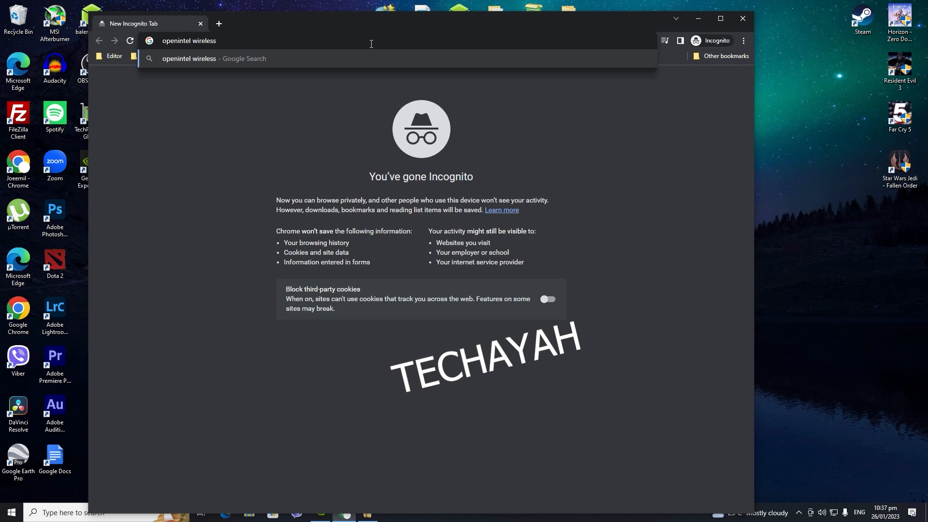
pyautogui.press('Return')
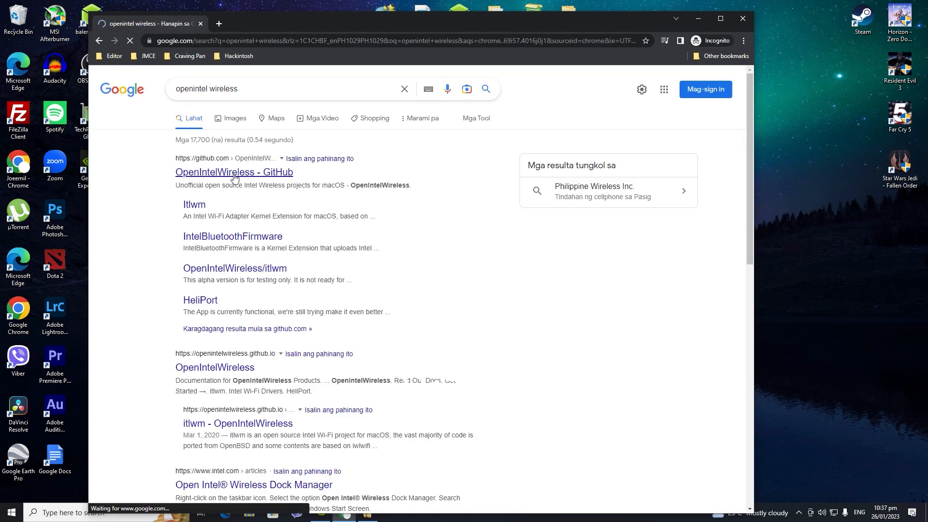
pyautogui.click(234, 172)
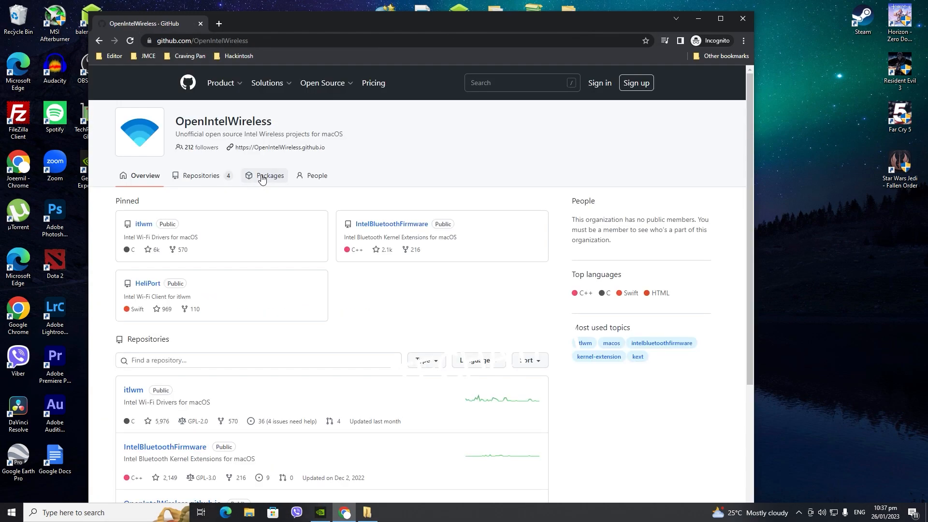
pyautogui.moveTo(146, 230)
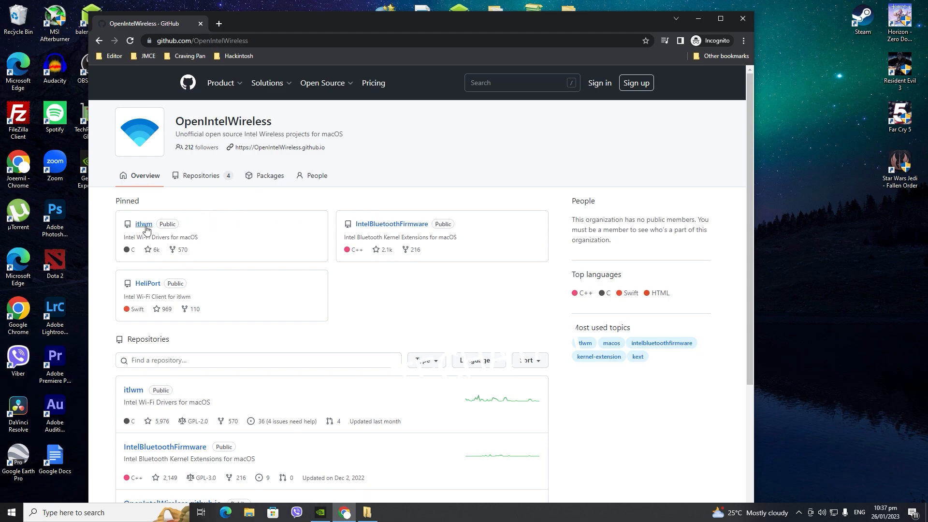
pyautogui.moveTo(330, 225)
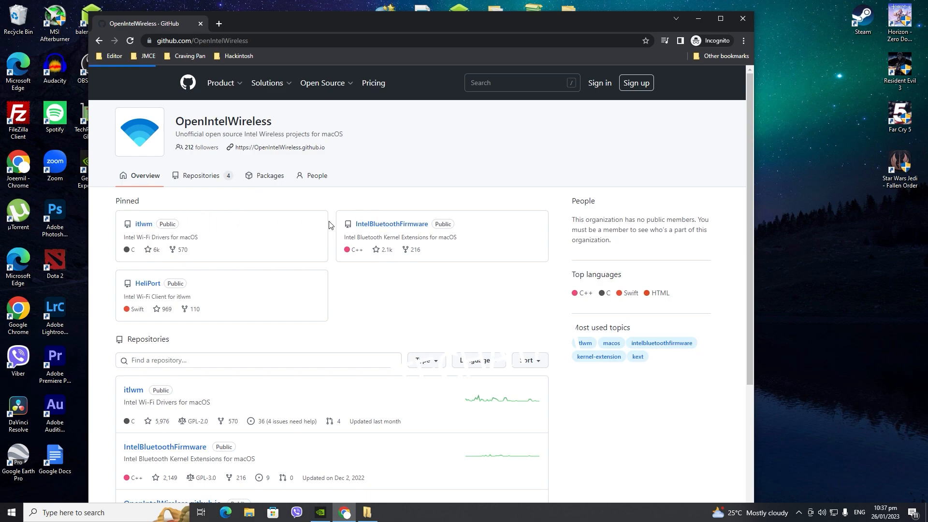
# Visit the itlwm repository's v2.1.0 release and return to the OpenIntelWireless overview
pyautogui.click(143, 223)
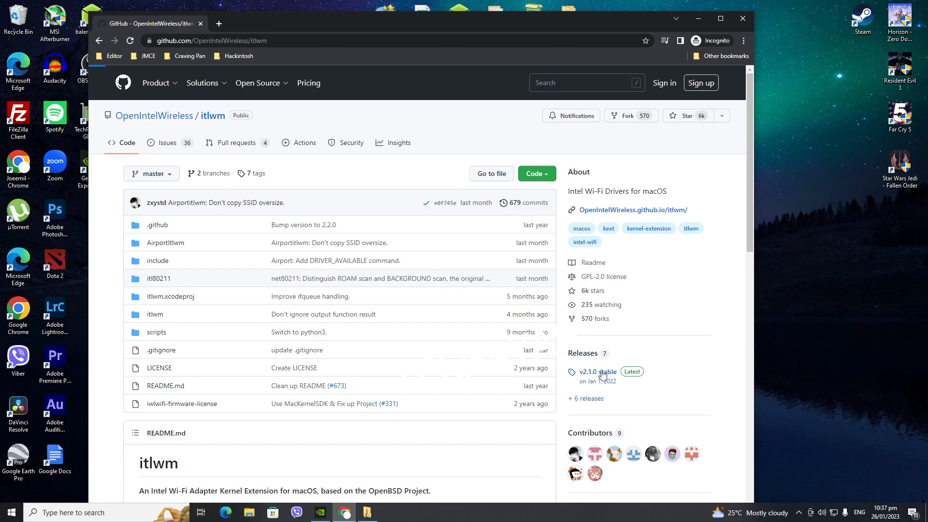
pyautogui.click(594, 371)
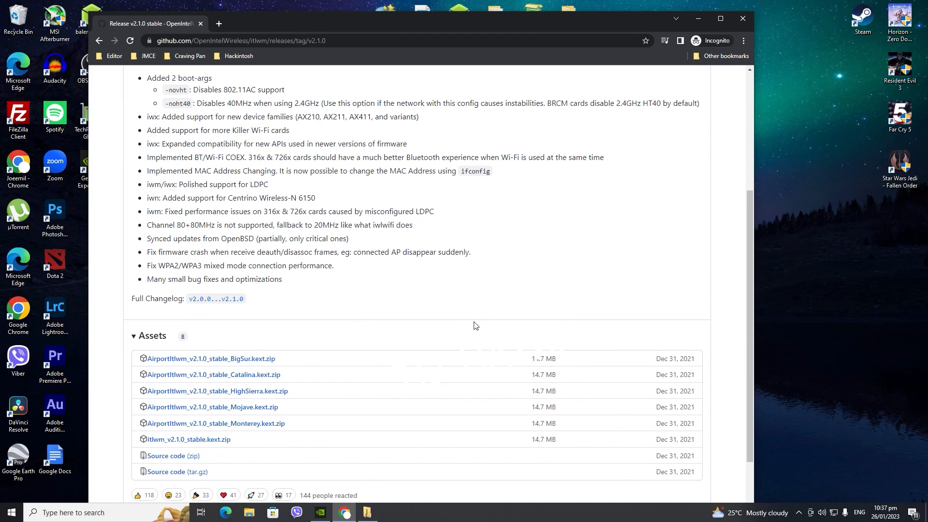
pyautogui.click(98, 41)
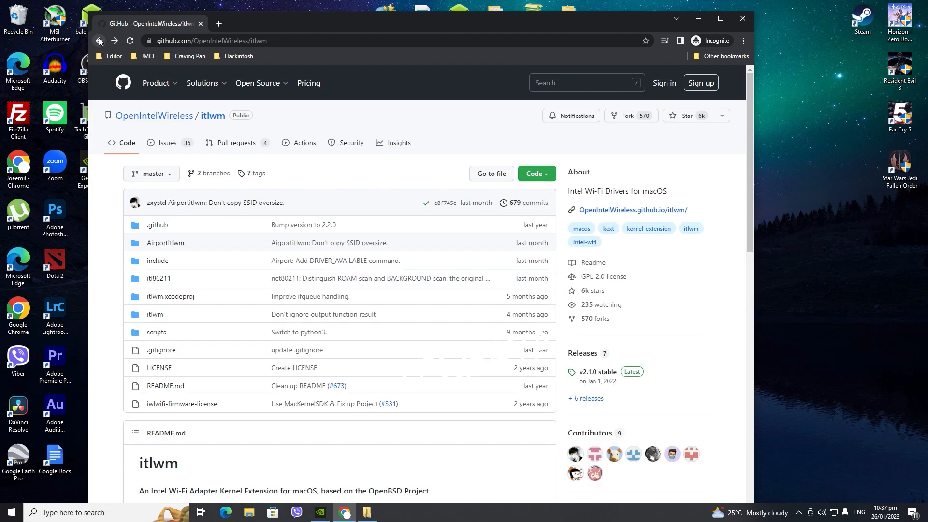
pyautogui.click(98, 41)
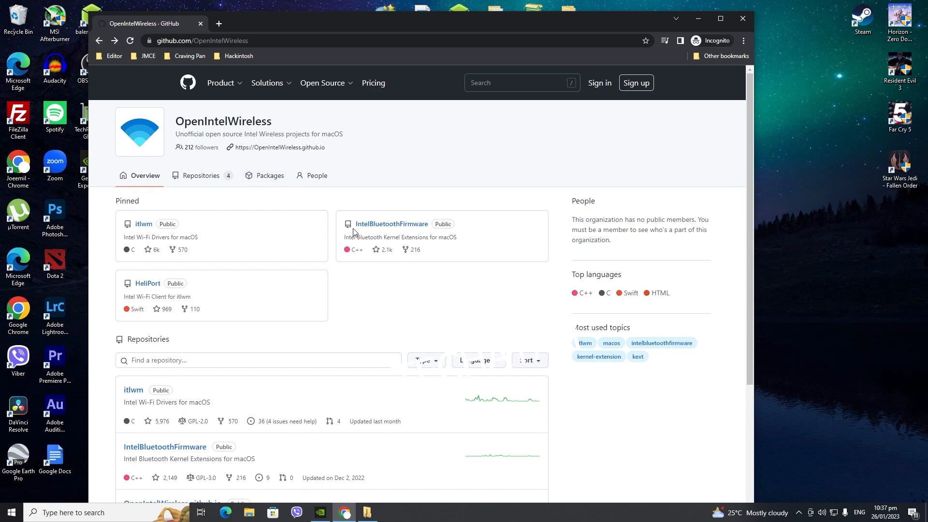
pyautogui.moveTo(144, 228)
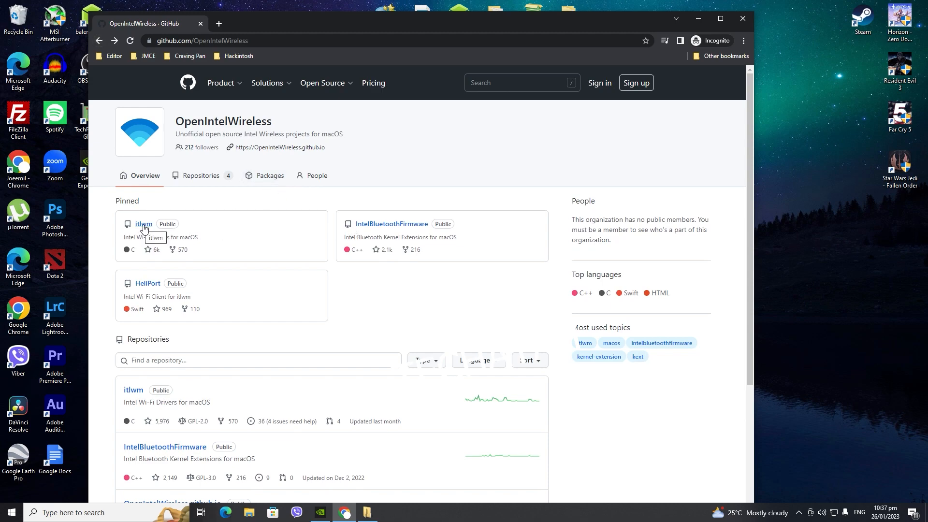
pyautogui.moveTo(158, 232)
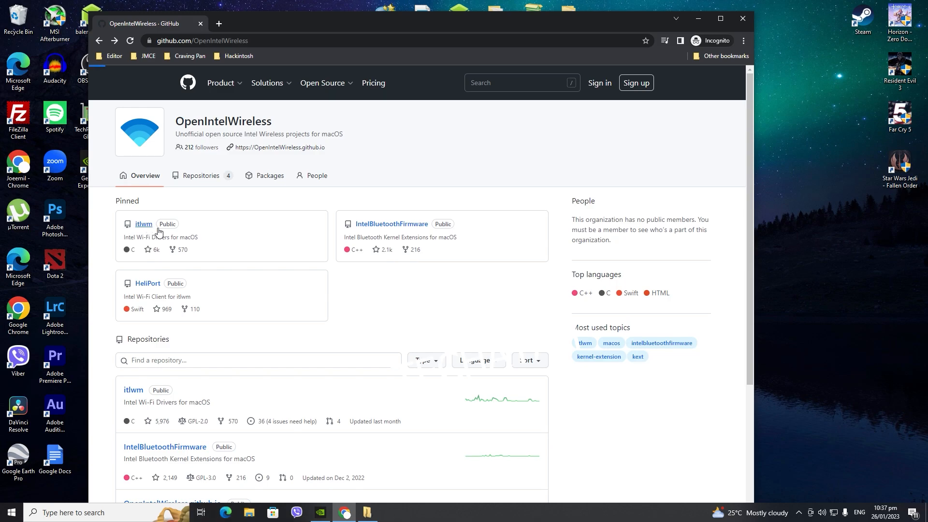
# Download AirportItlwm_v2.1.0_stable_BigSur.kext.zip from the itlwm v2.1.0 release and return to the overview
pyautogui.click(144, 224)
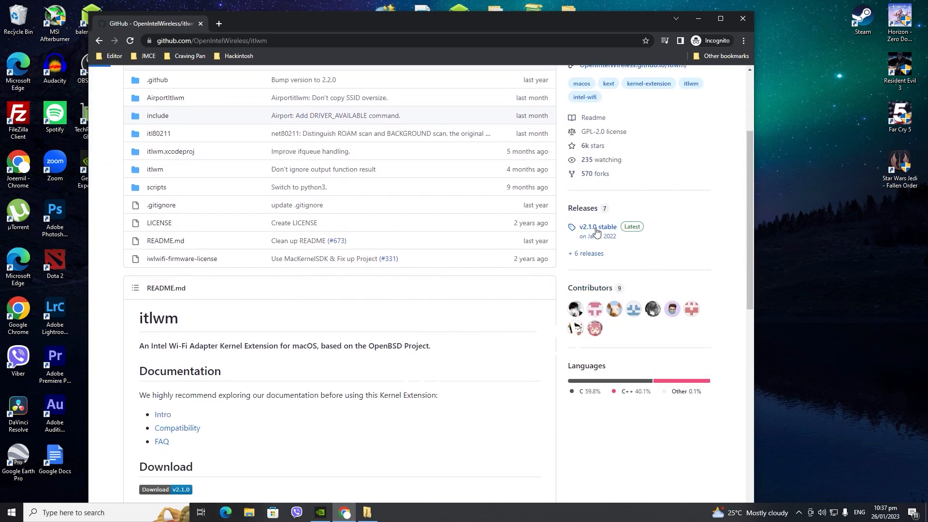
pyautogui.click(595, 226)
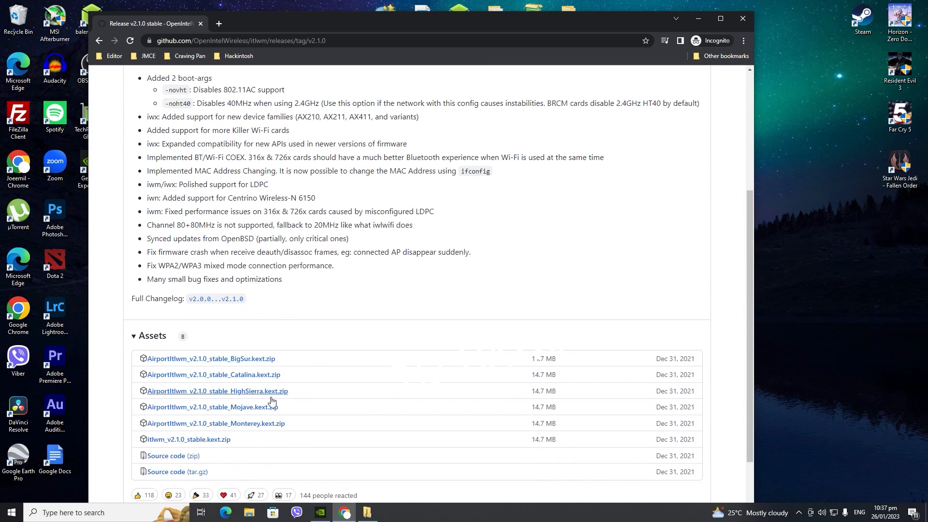
pyautogui.moveTo(257, 374)
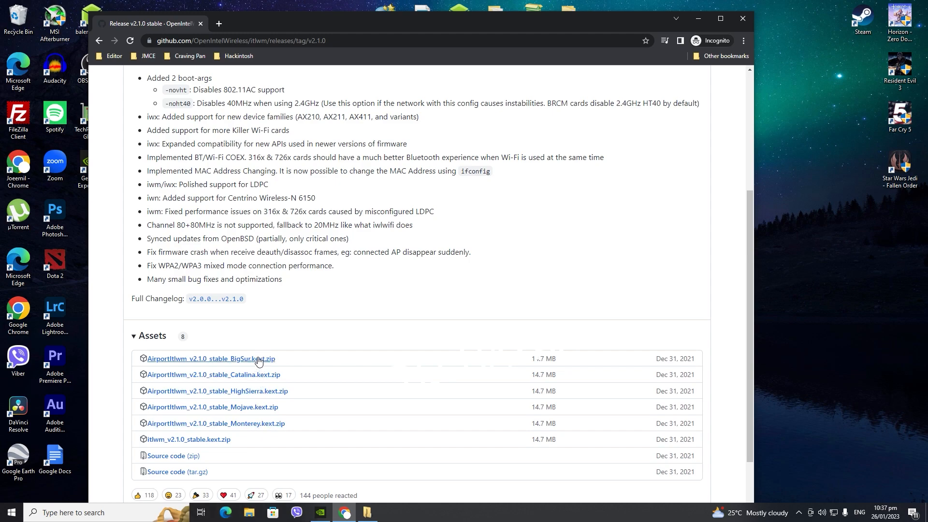
pyautogui.click(210, 357)
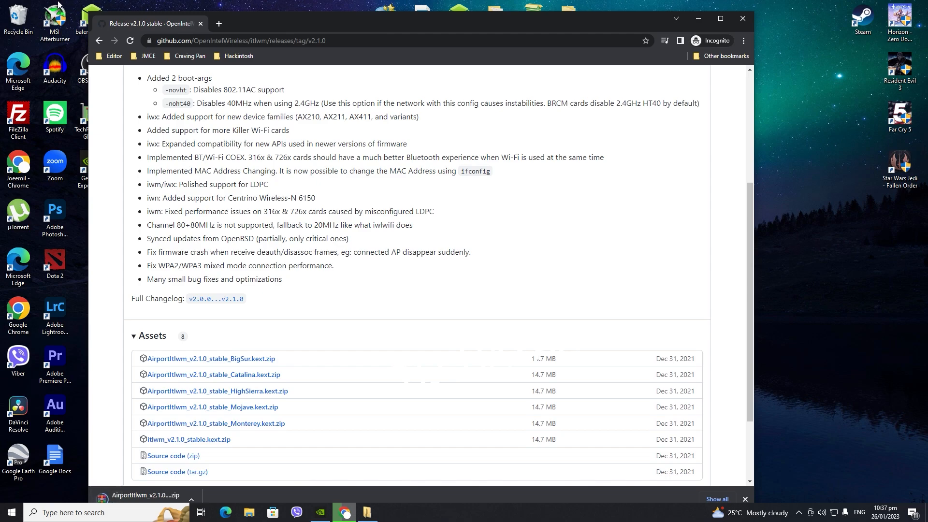
pyautogui.moveTo(98, 40)
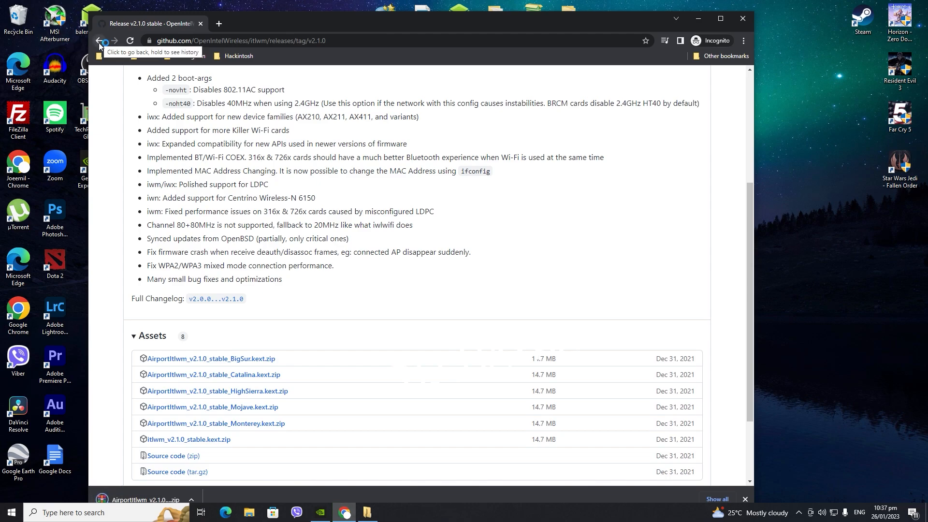
pyautogui.click(98, 40)
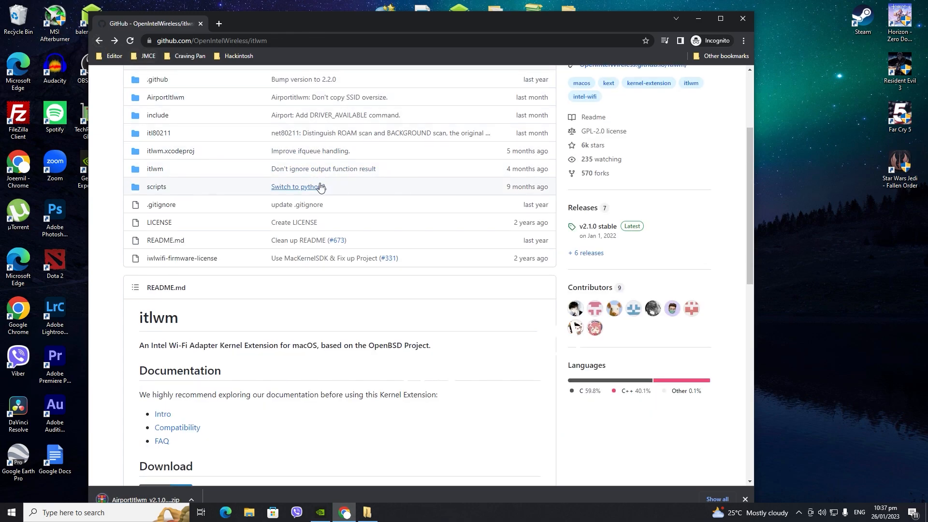
pyautogui.scroll(3)
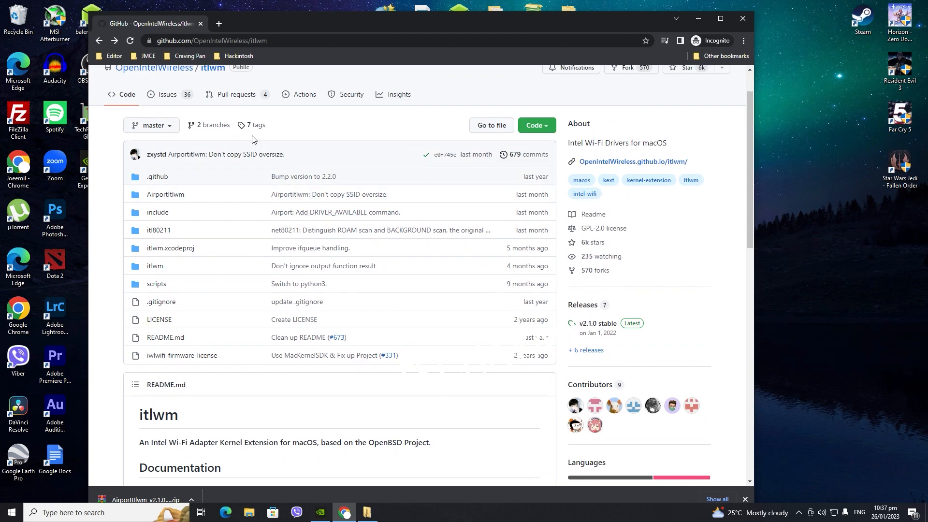
pyautogui.click(154, 67)
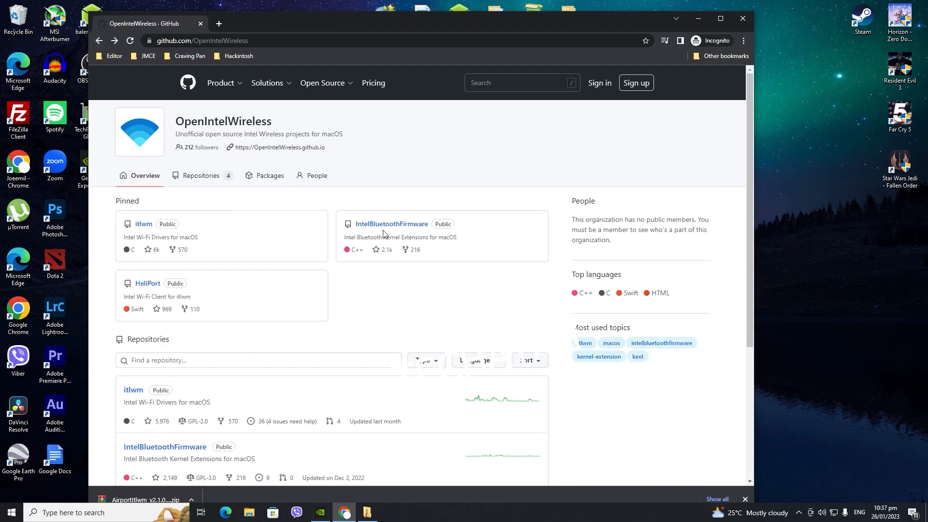
# Reach the IntelBluetoothFirmware v2.2.0 release and its IntelBluetooth-v2.2.0.zip asset
pyautogui.click(392, 223)
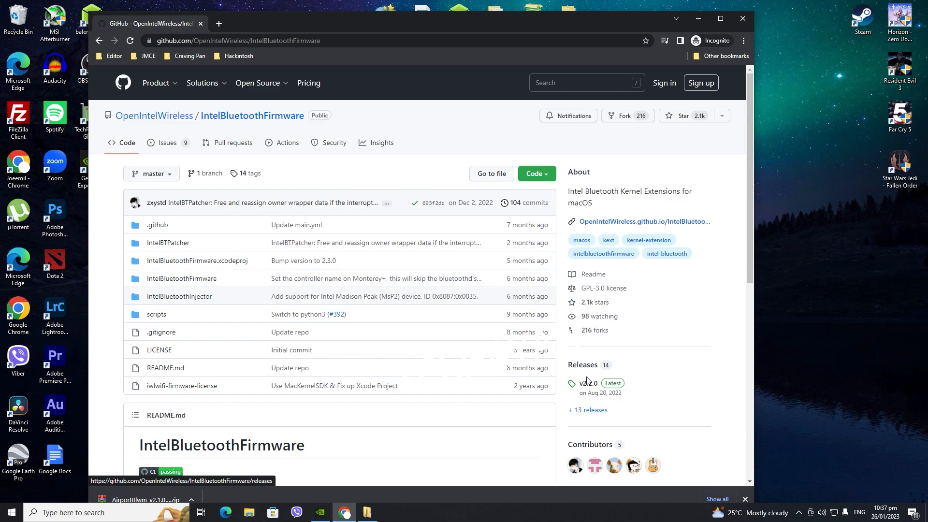
pyautogui.click(588, 382)
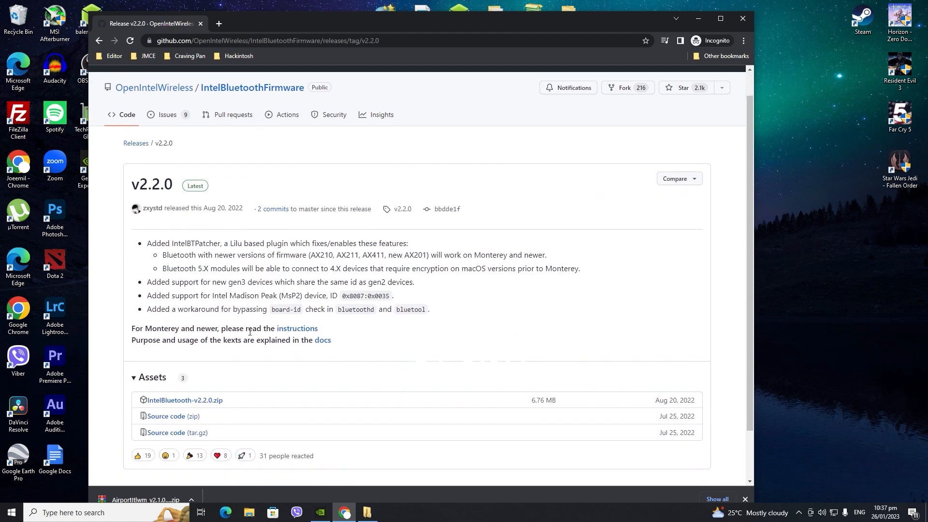
pyautogui.scroll(-3)
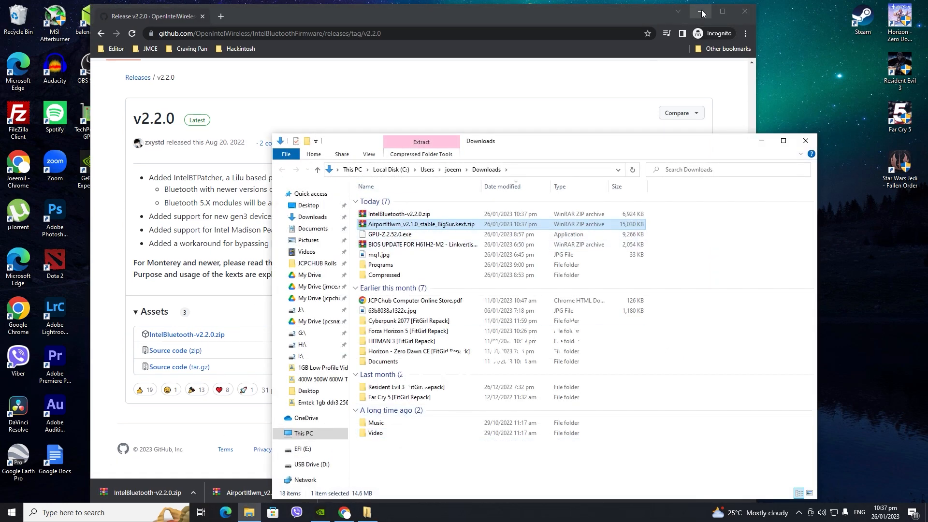
pyautogui.moveTo(701, 12)
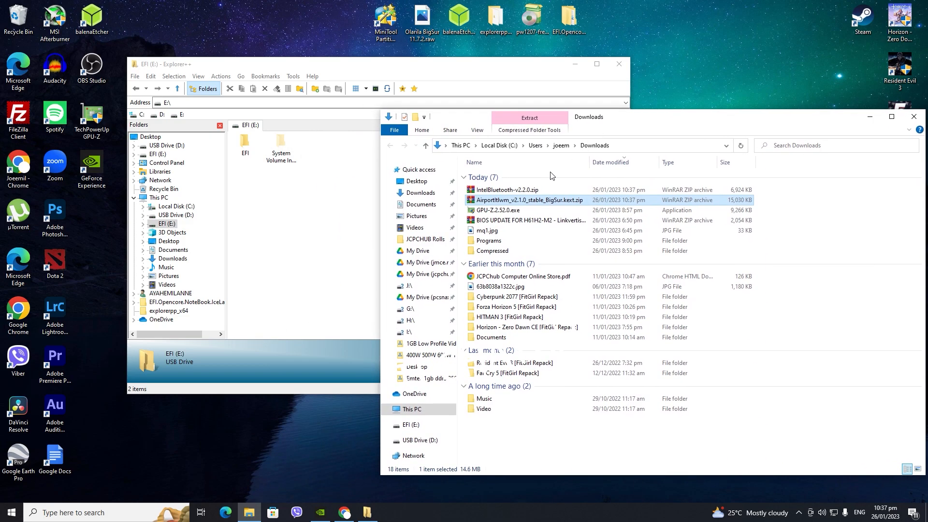
# Copy the AirportItlwm and IntelBluetooth zips onto the EFI (E:) drive and eject the USB via Safely Remove
pyautogui.click(507, 189)
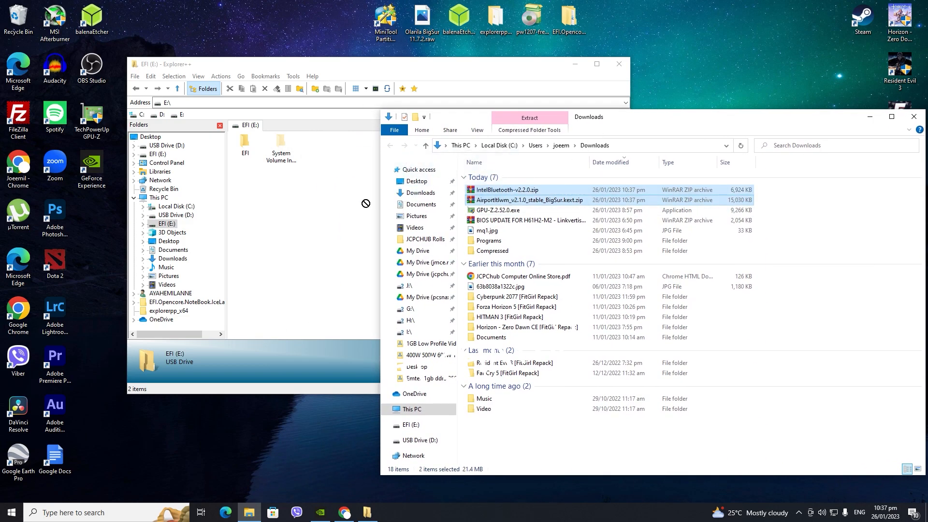
pyautogui.rightClick(523, 199)
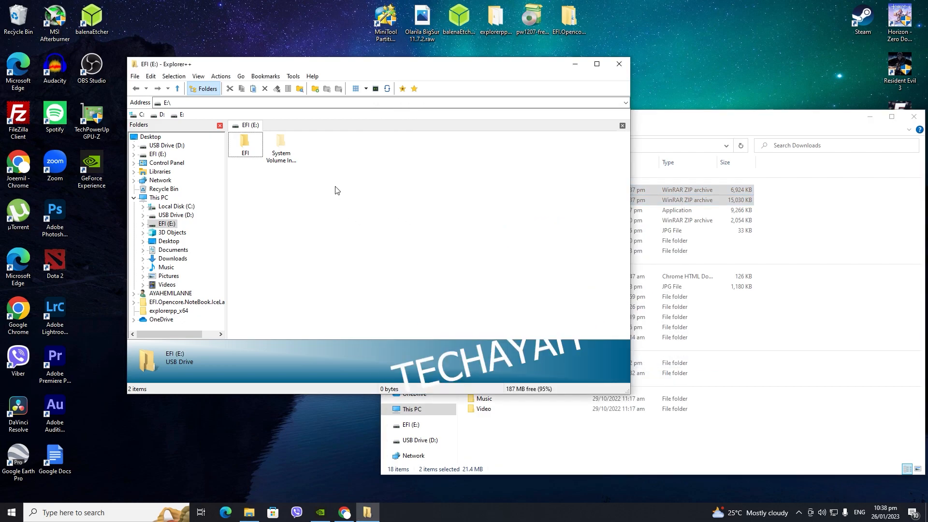
pyautogui.click(383, 245)
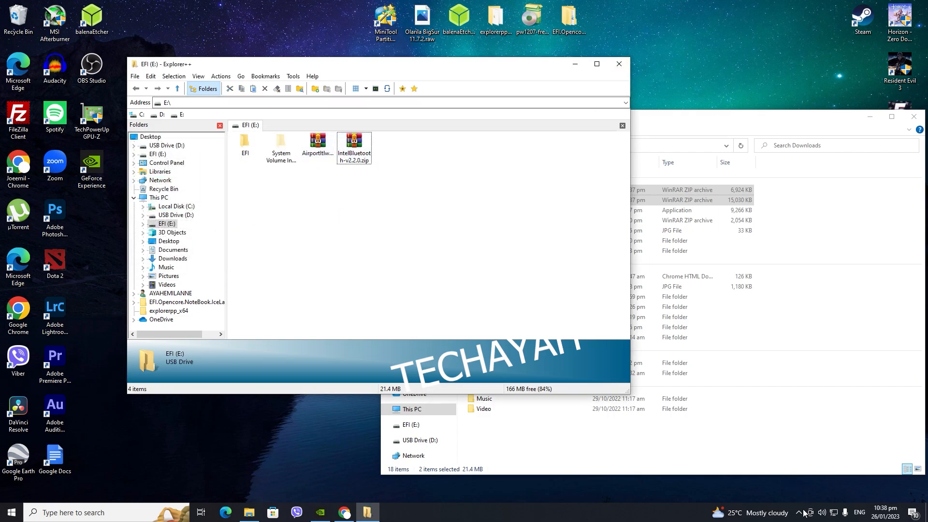
pyautogui.click(808, 512)
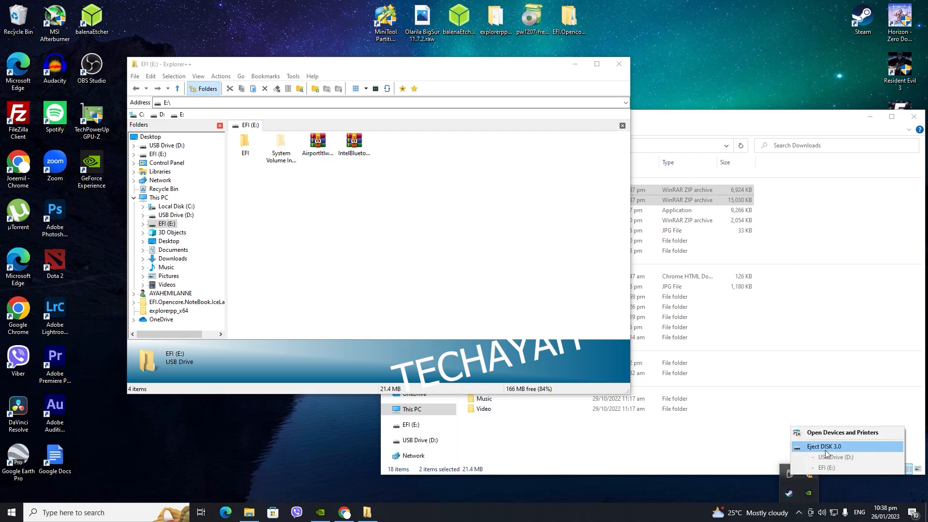